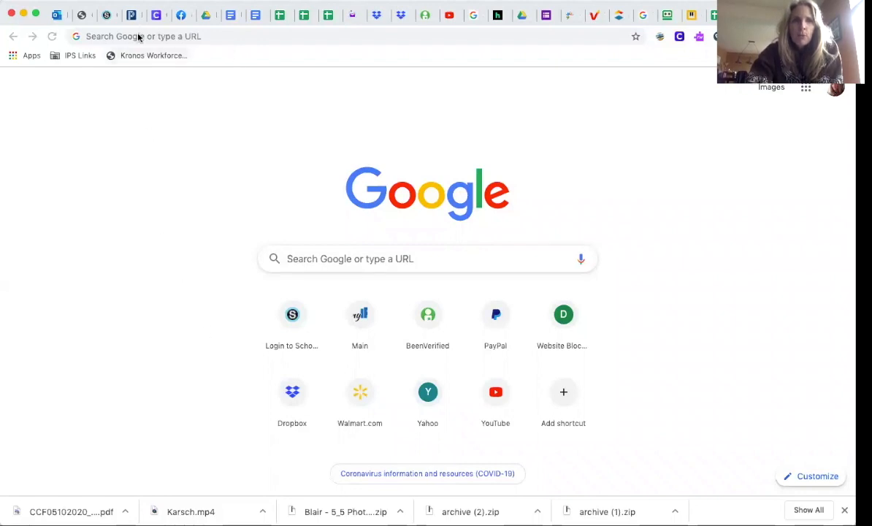
Step: Search Google for 'chrome music lab' from the Chrome address bar
left_click(138, 35)
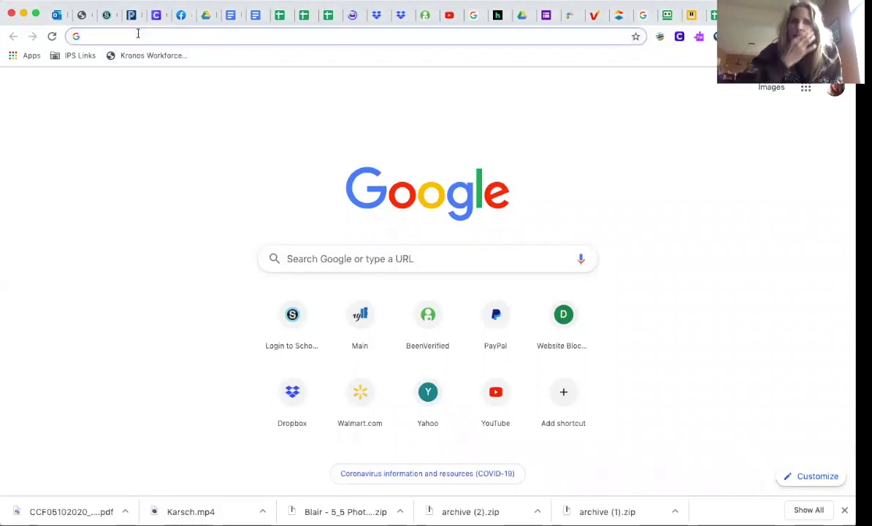
type("chrome music lab")
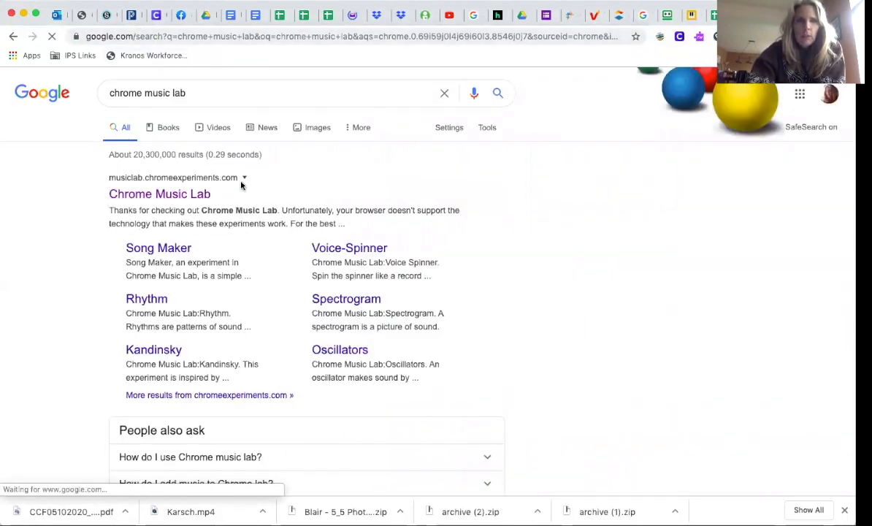
Step: Open the Chrome Music Lab site from the top Google result
left_click(159, 193)
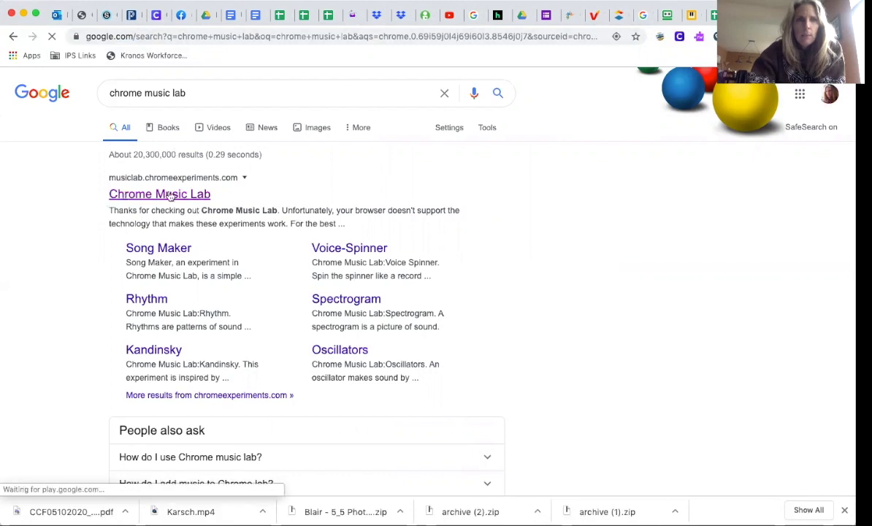
left_click(159, 193)
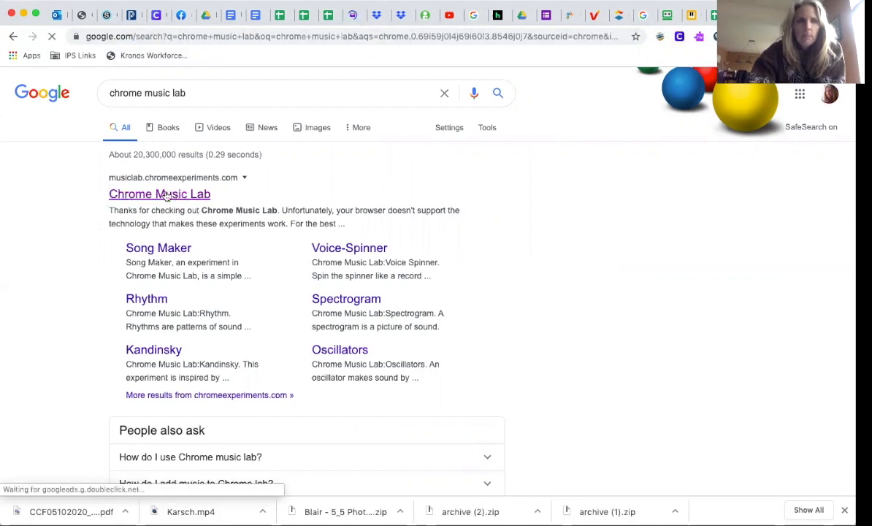
left_click(159, 194)
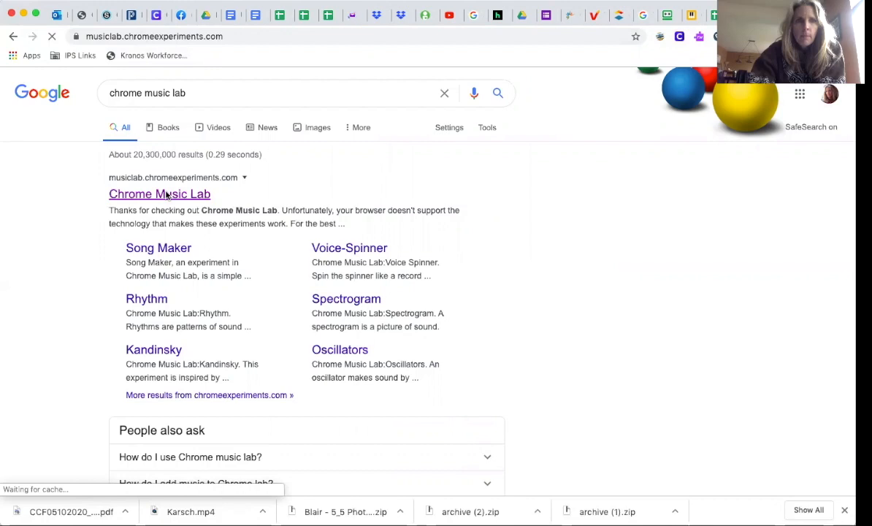
left_click(159, 194)
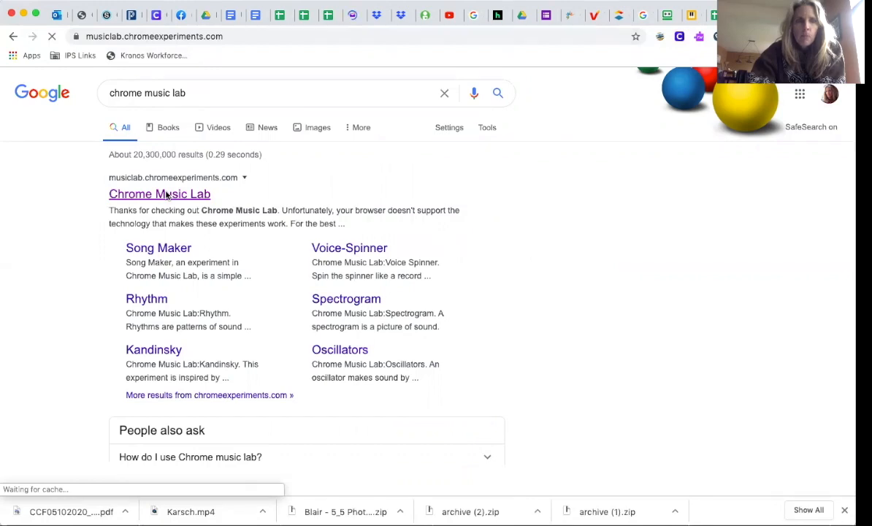
left_click(160, 194)
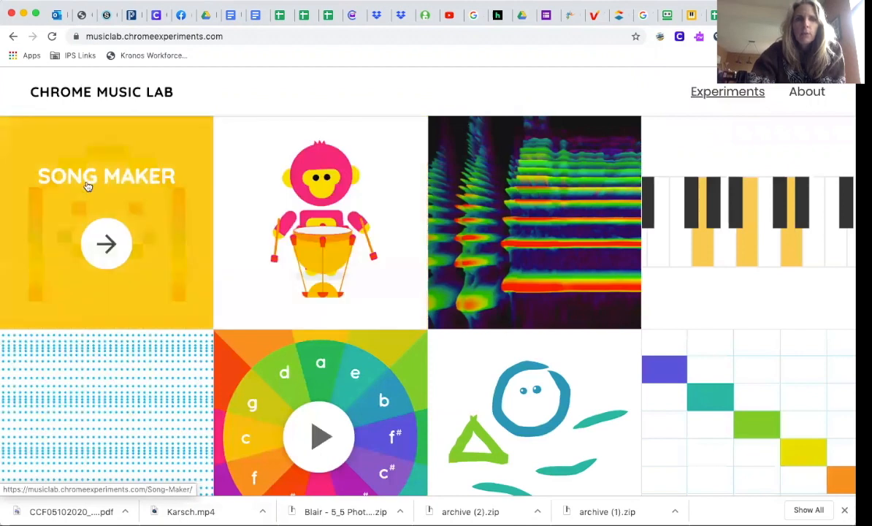
mouse_move(124, 211)
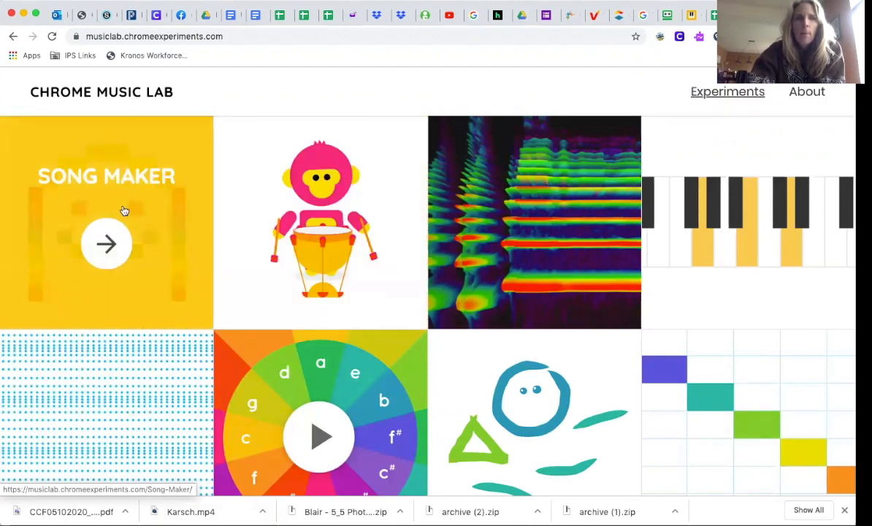
Step: Launch the Song Maker experiment from the Chrome Music Lab home page
left_click(106, 243)
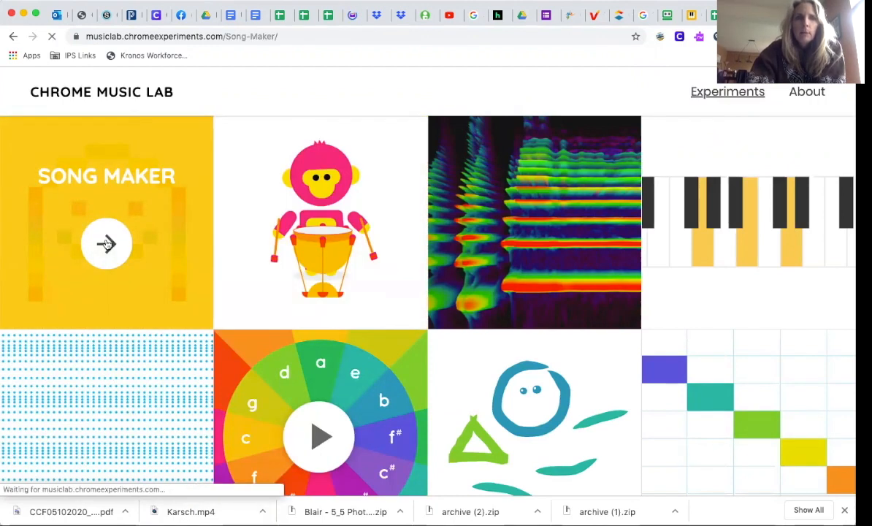
left_click(106, 243)
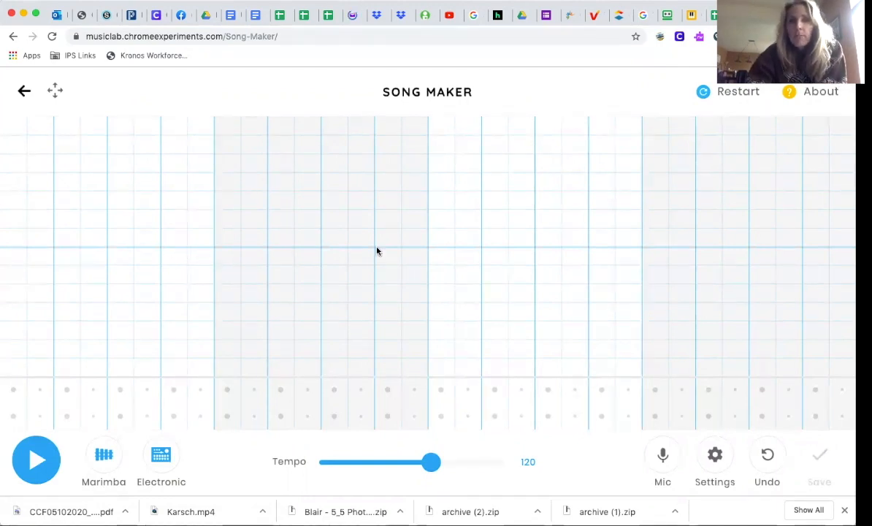
mouse_move(697, 261)
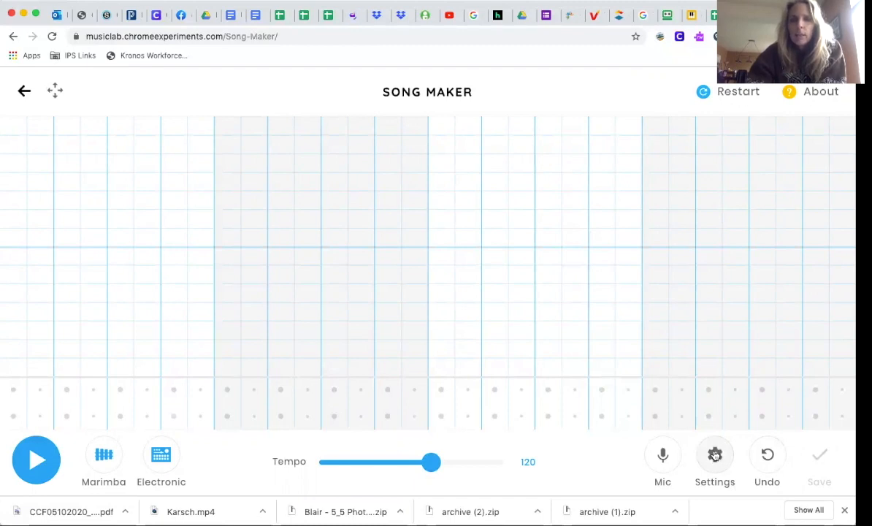
Step: In Song Maker settings, raise the length to 8 bars and lower beats per bar to 3
left_click(715, 455)
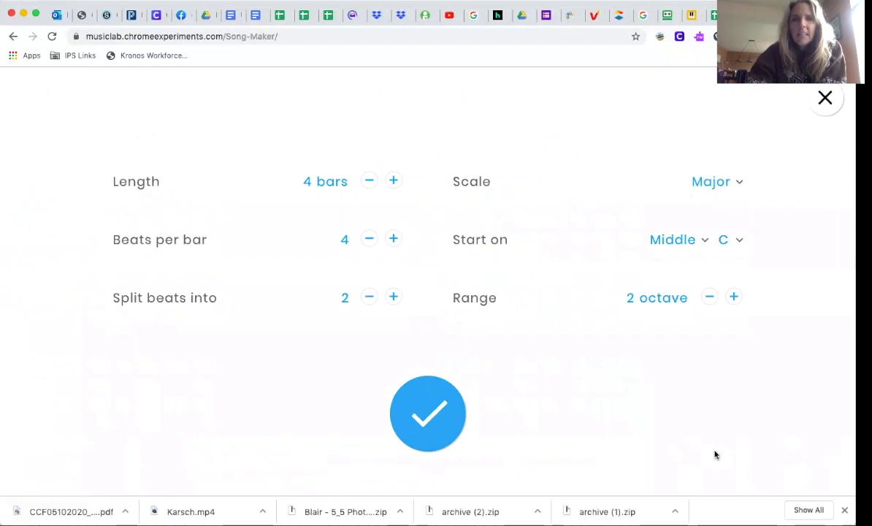
mouse_move(195, 165)
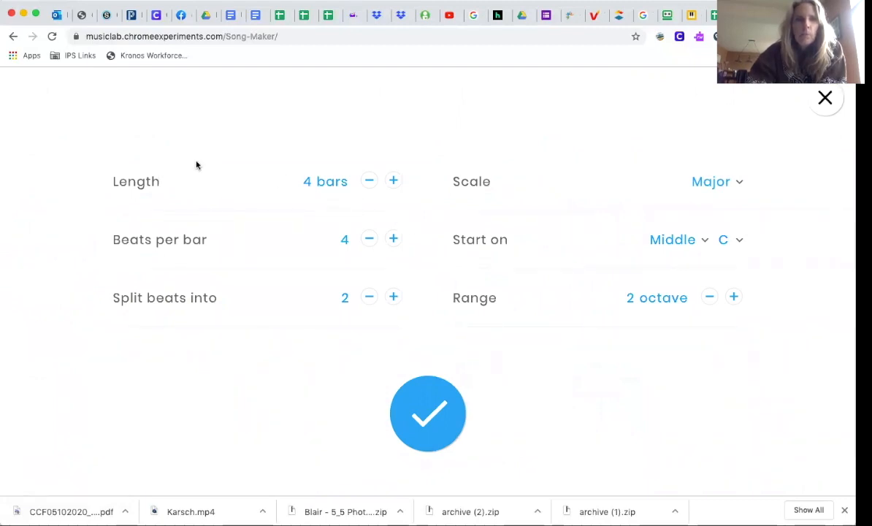
mouse_move(135, 200)
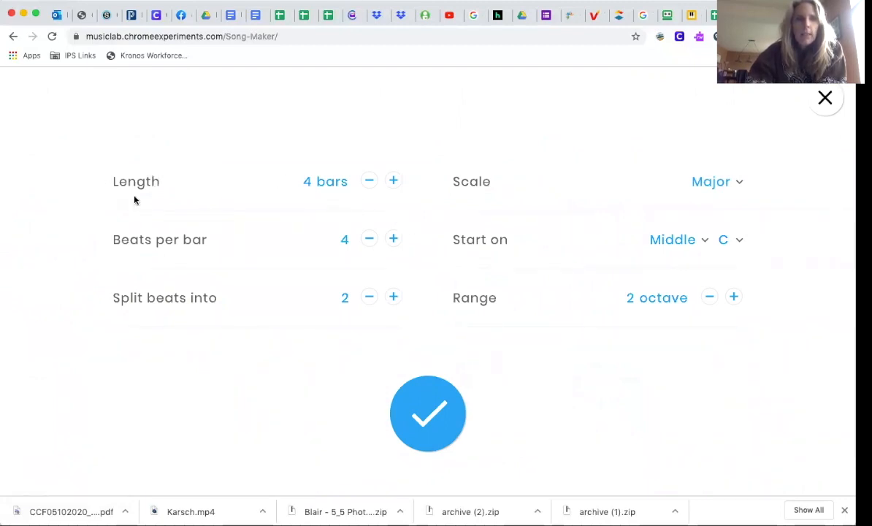
mouse_move(143, 188)
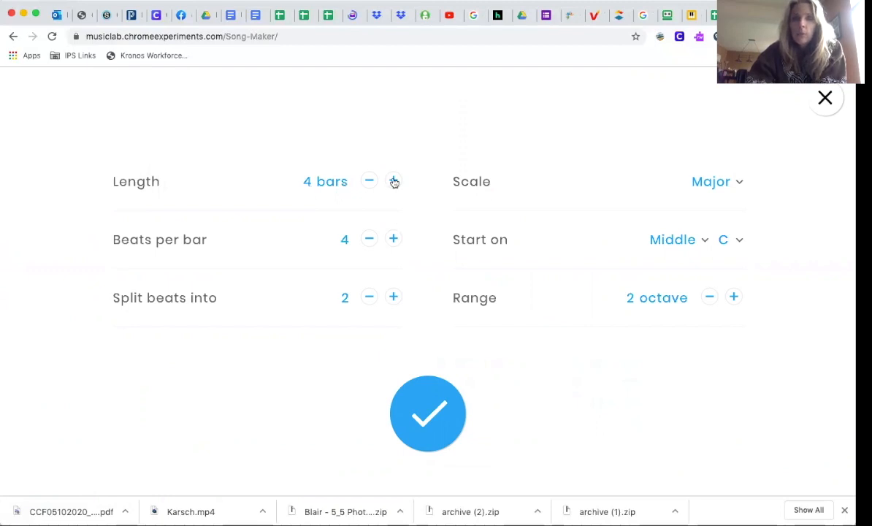
left_click(394, 182)
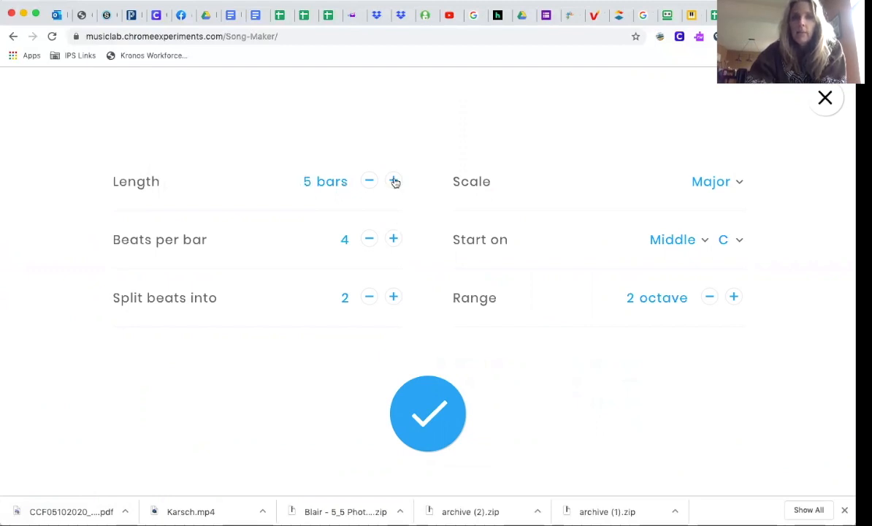
left_click(394, 182)
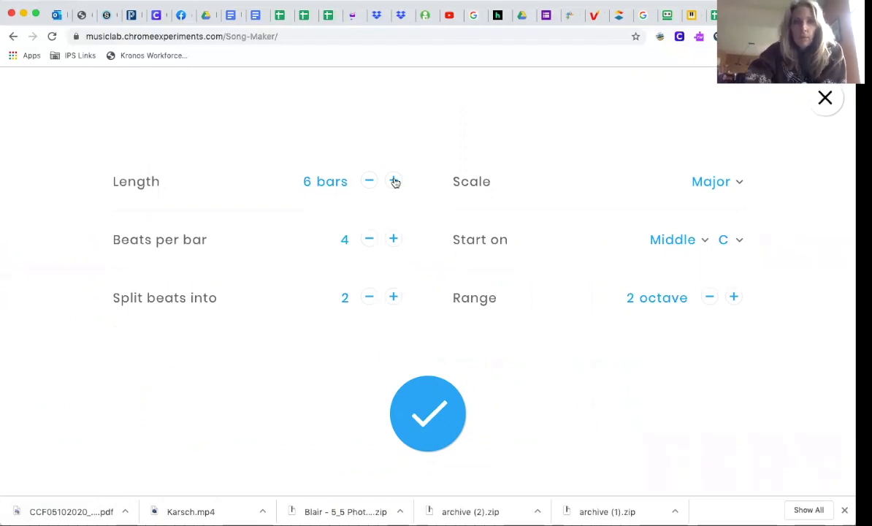
left_click(394, 181)
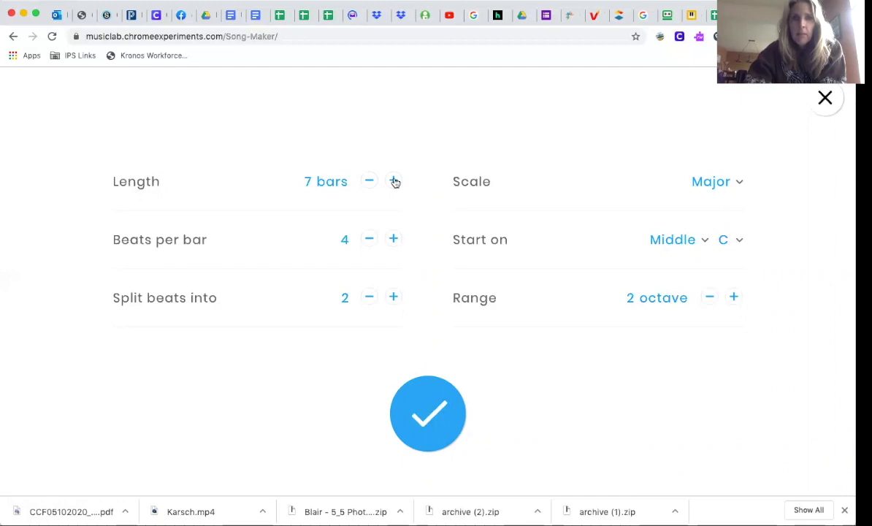
left_click(394, 181)
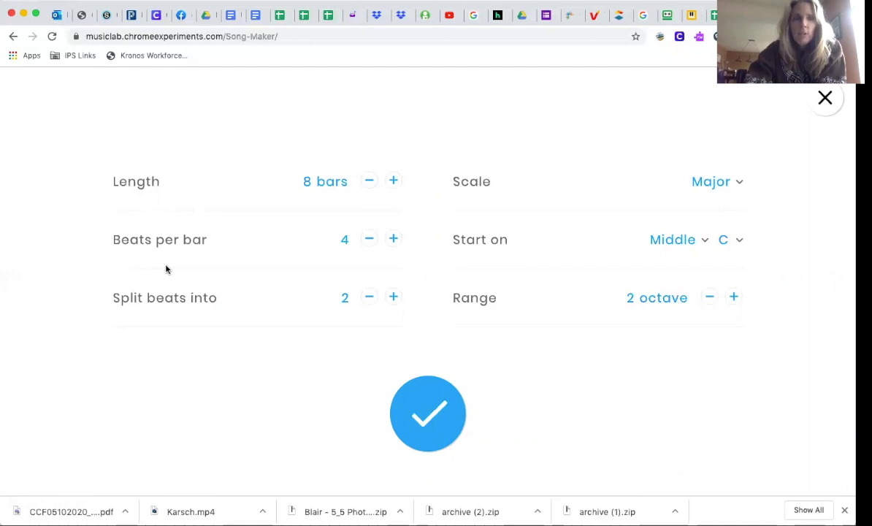
mouse_move(215, 235)
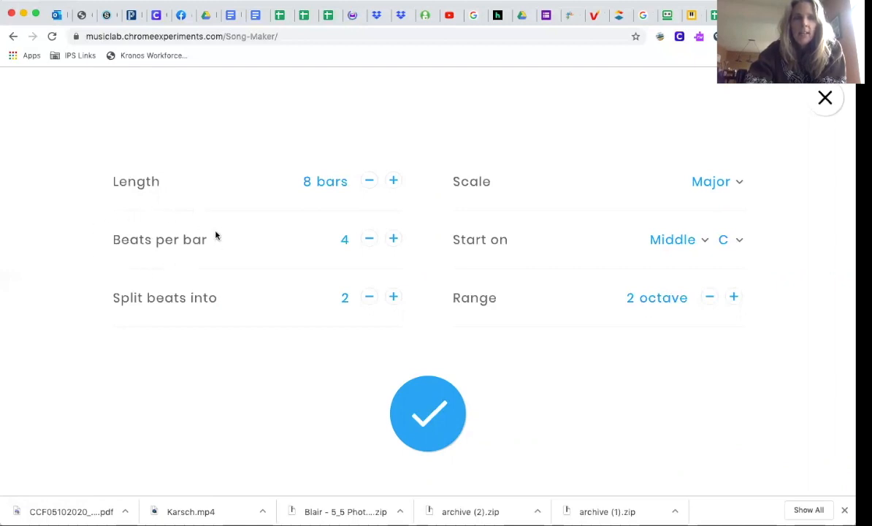
mouse_move(208, 244)
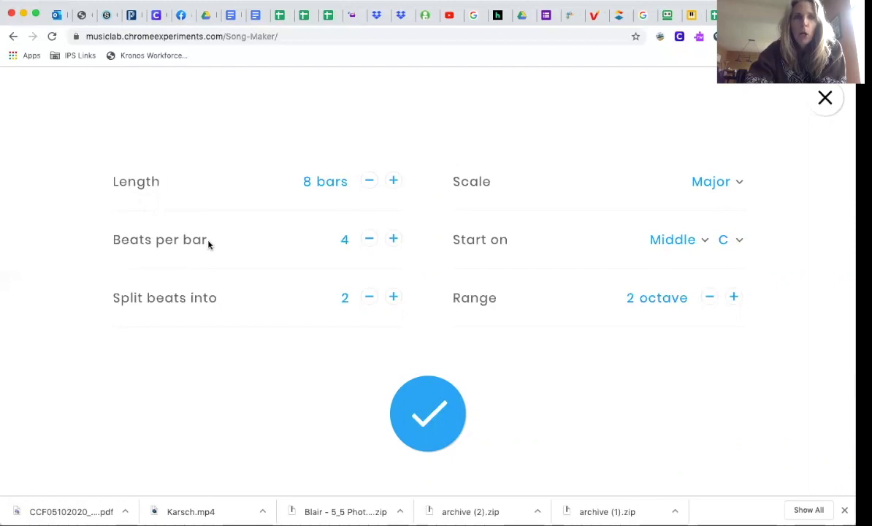
mouse_move(346, 248)
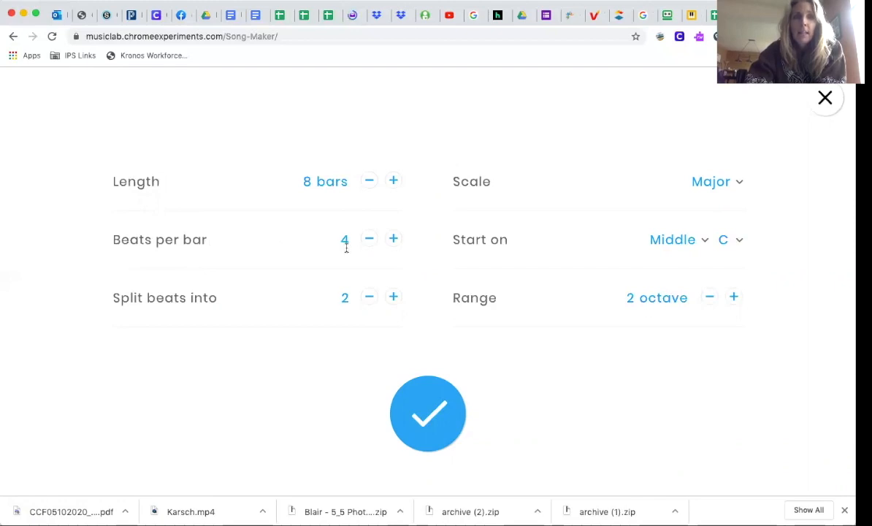
mouse_move(347, 255)
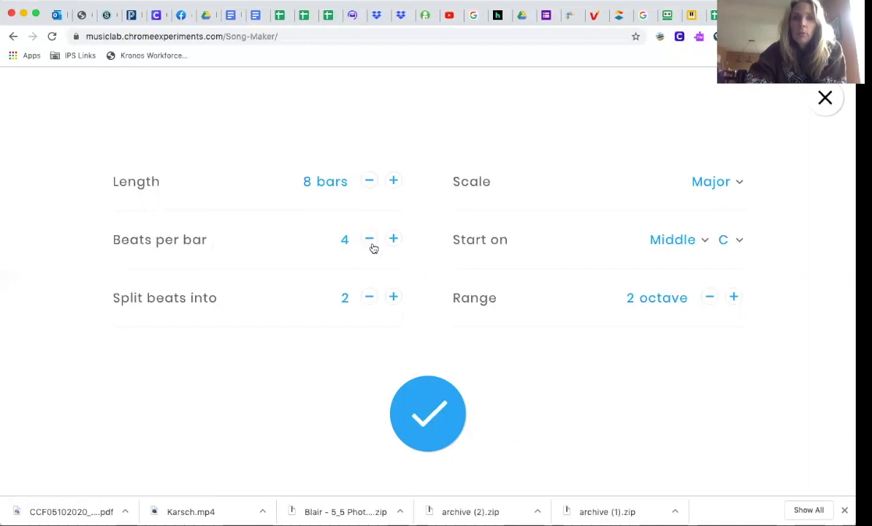
left_click(369, 239)
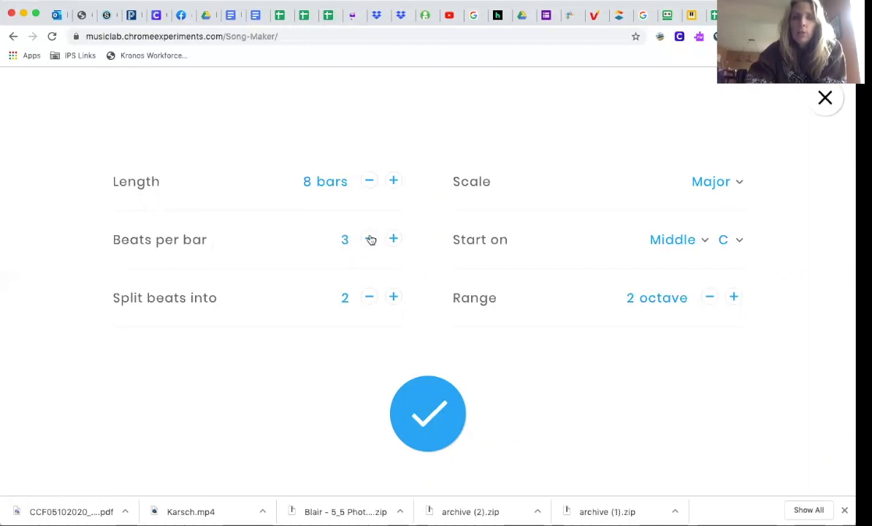
mouse_move(326, 204)
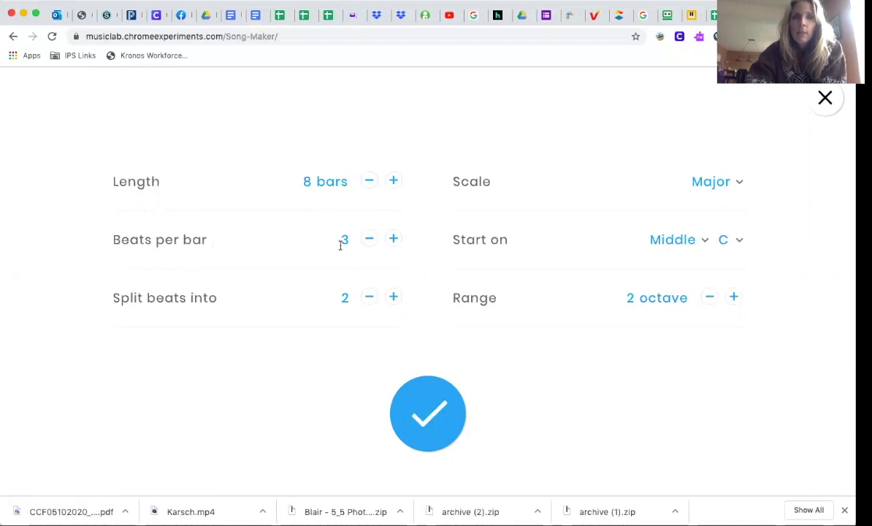
mouse_move(415, 341)
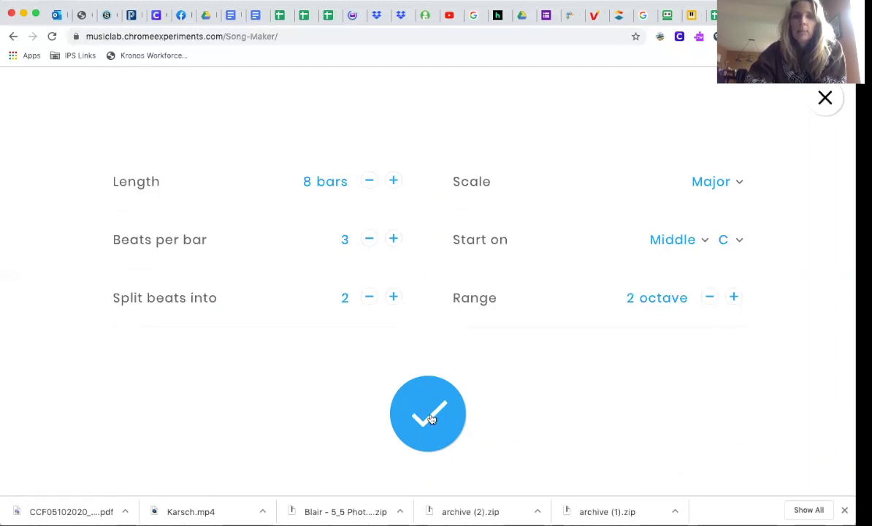
Step: Apply the new settings and place the opening notes, ending with purple then low green
left_click(428, 414)
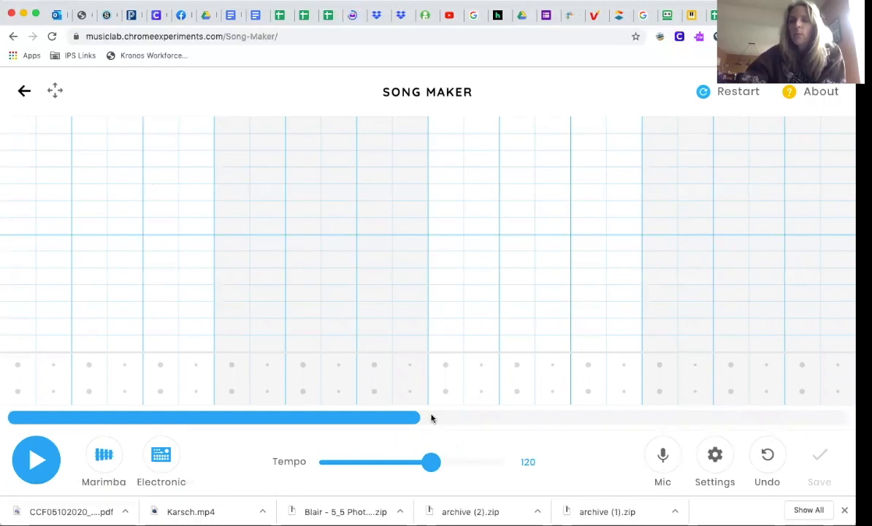
mouse_move(385, 393)
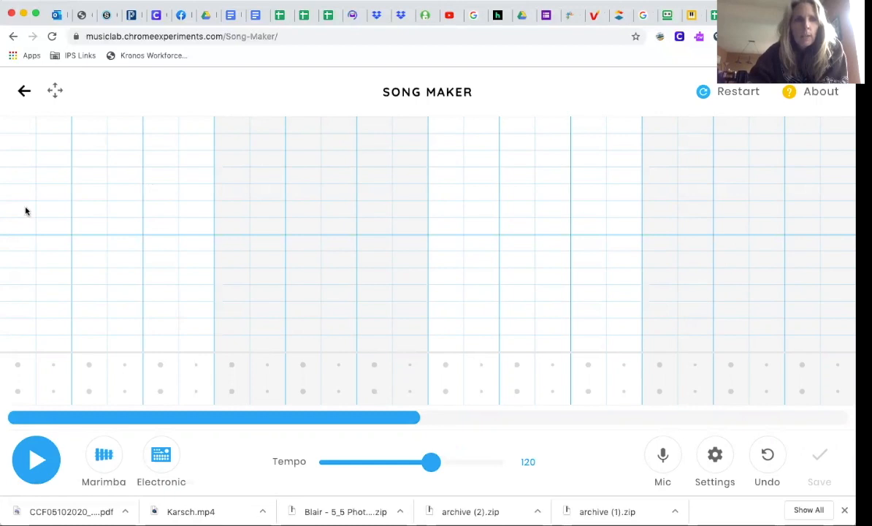
mouse_move(11, 217)
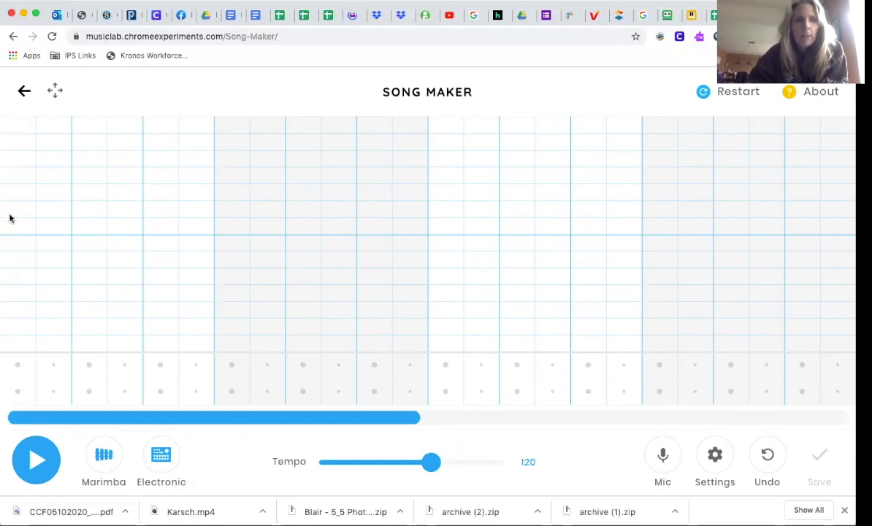
left_click(18, 226)
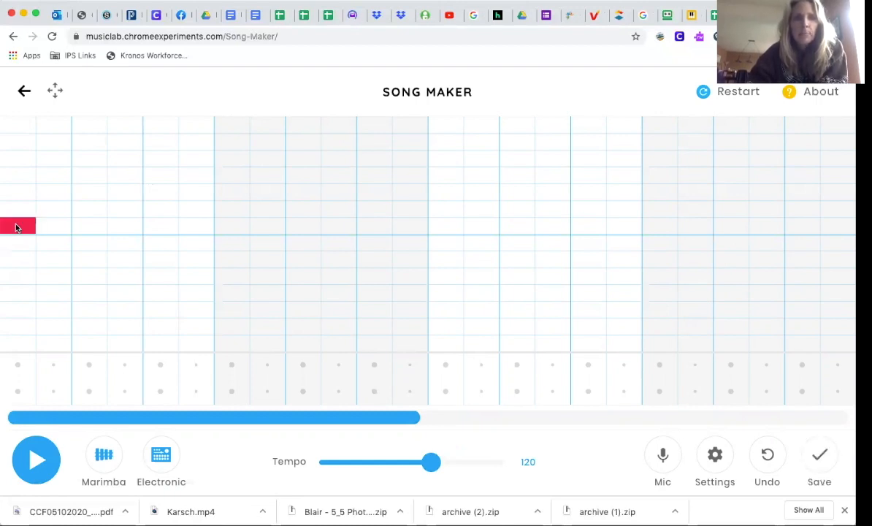
mouse_move(161, 281)
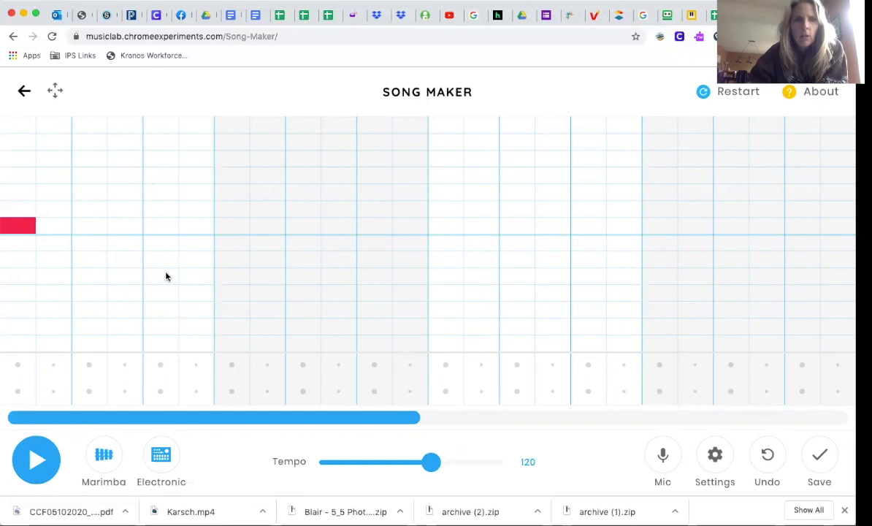
left_click(177, 276)
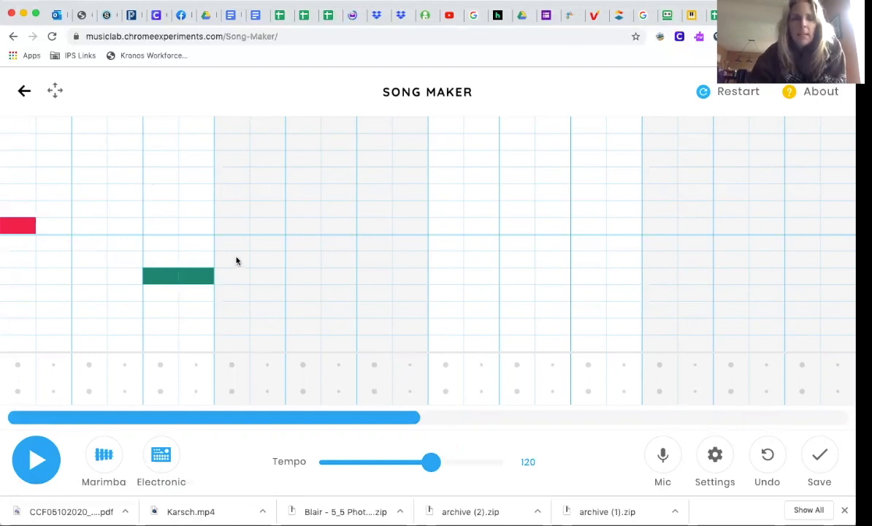
left_click(232, 259)
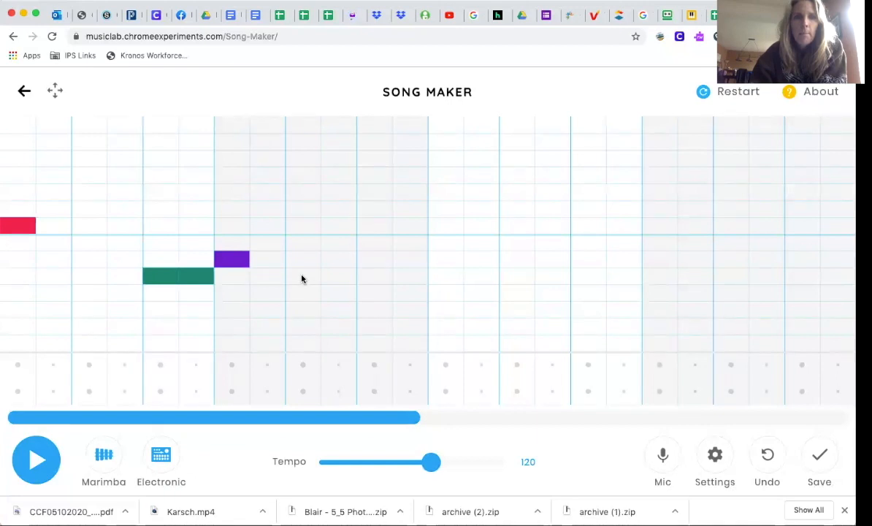
left_click(302, 276)
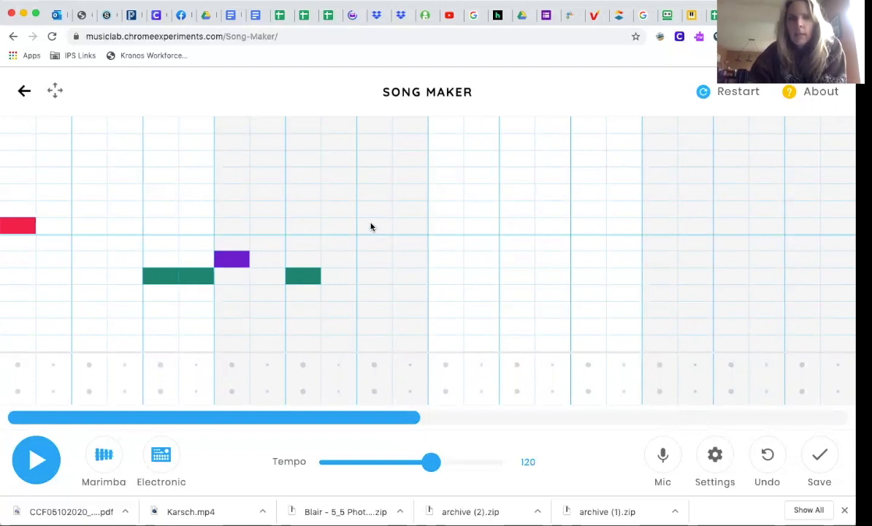
Step: Add the second-phrase notes (red, pink, long green, purple, green, red), fixing a misplaced purple note
left_click(374, 225)
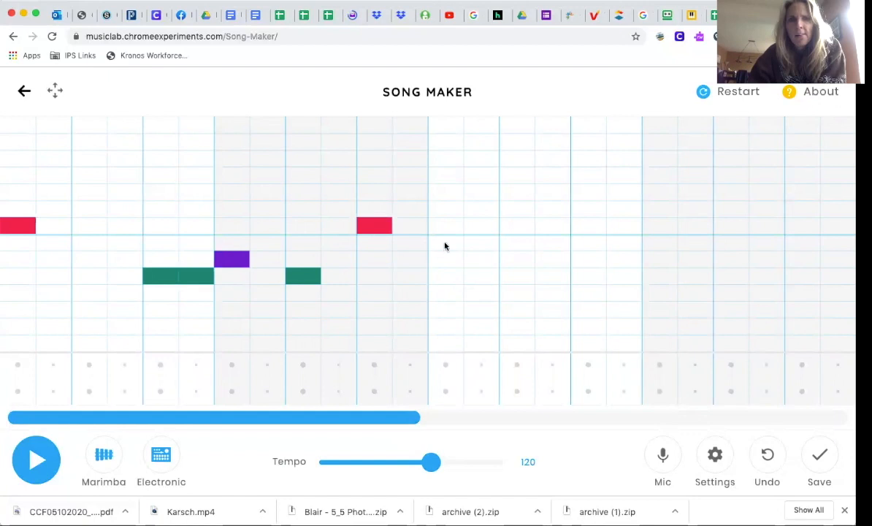
left_click(445, 242)
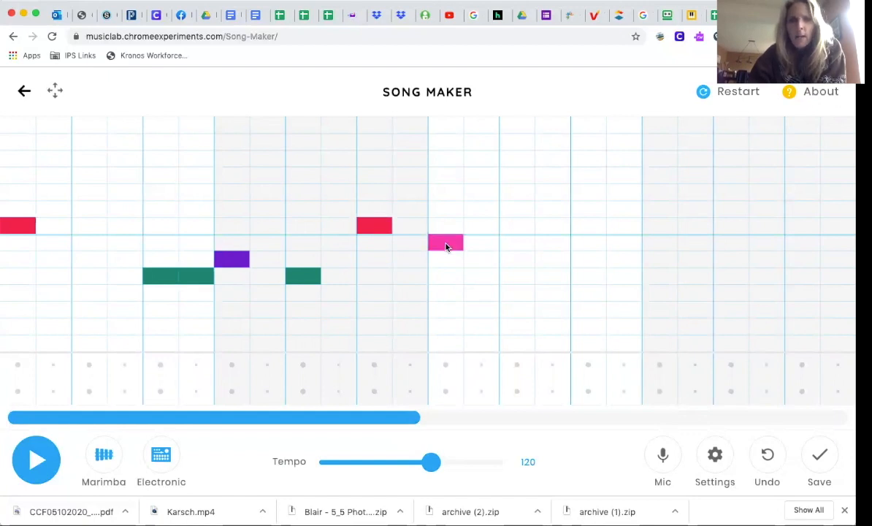
mouse_move(544, 294)
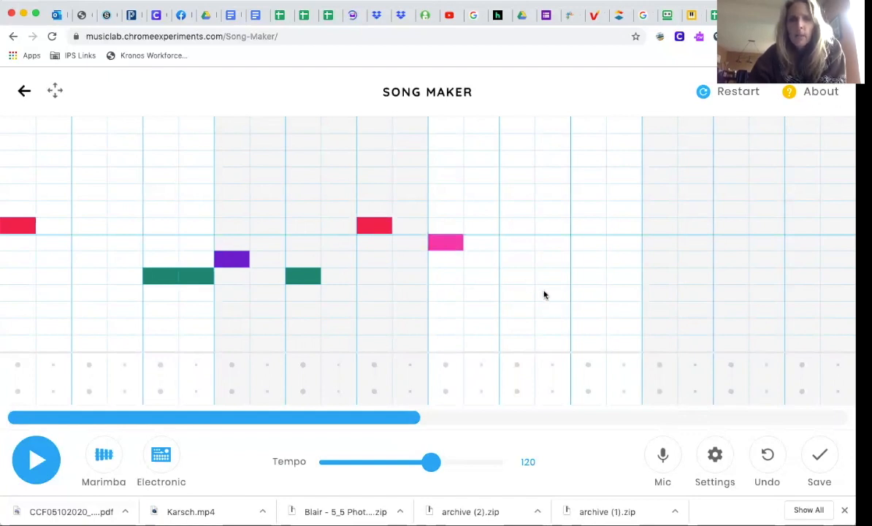
mouse_move(522, 268)
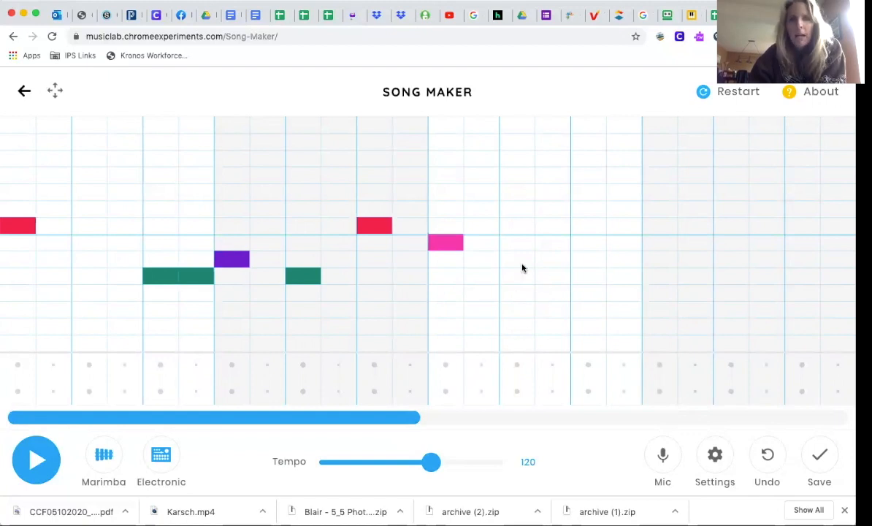
mouse_move(620, 279)
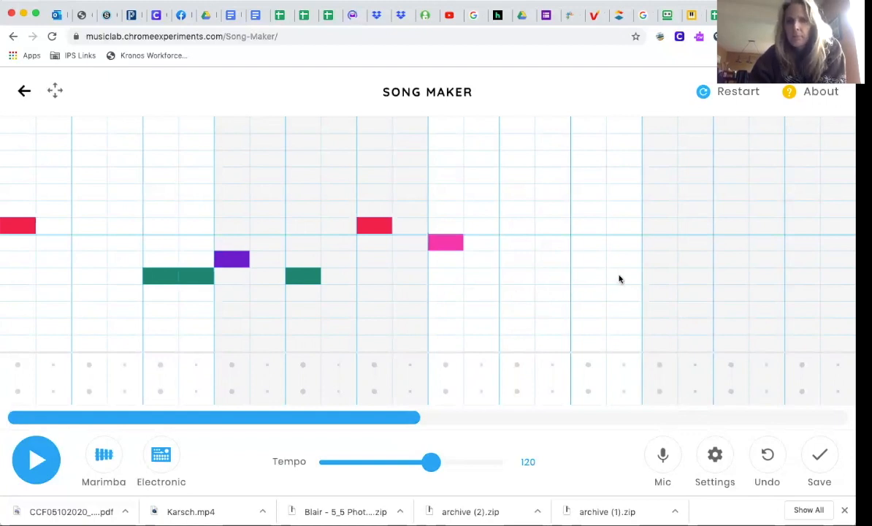
mouse_move(623, 271)
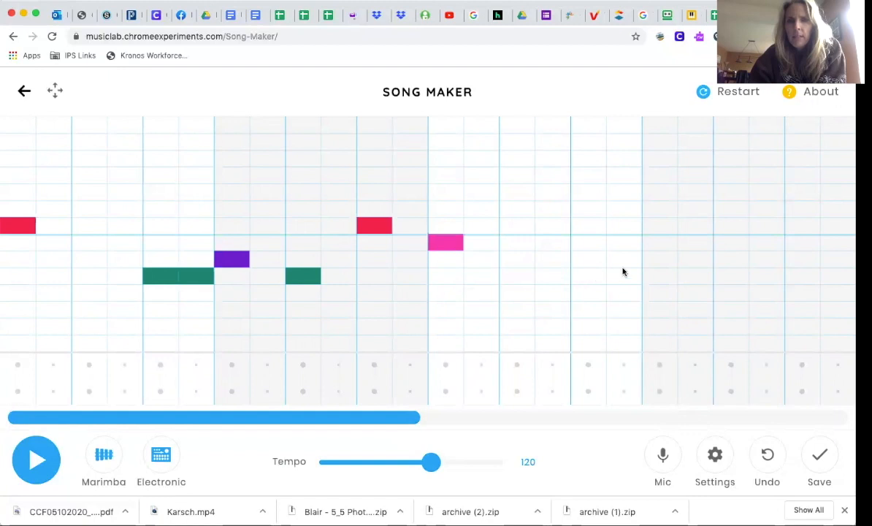
left_click(587, 276)
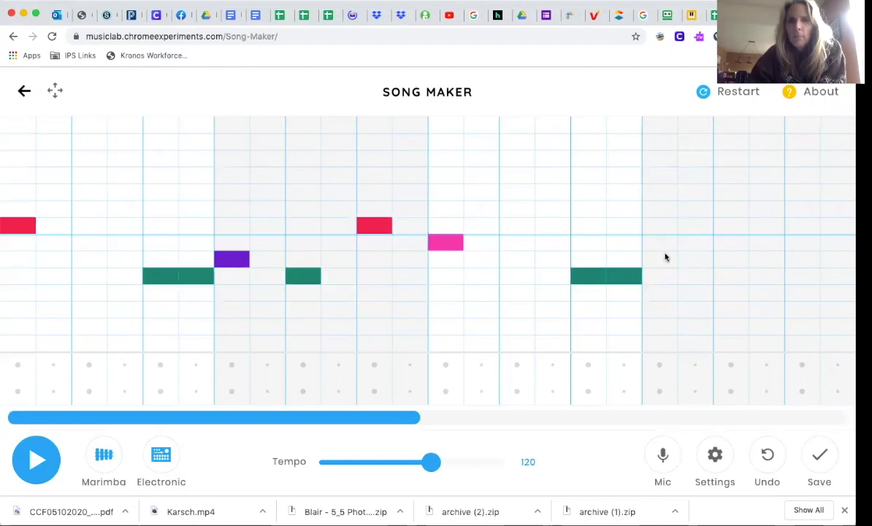
left_click(659, 259)
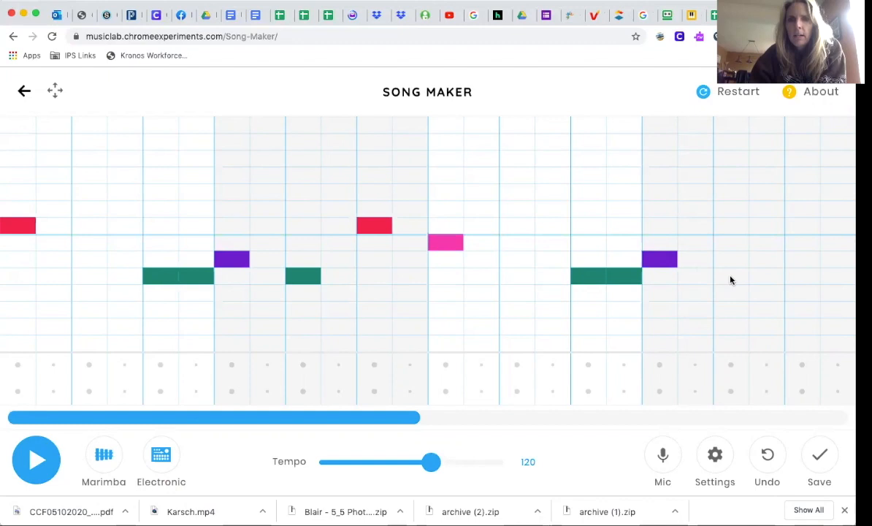
left_click(730, 276)
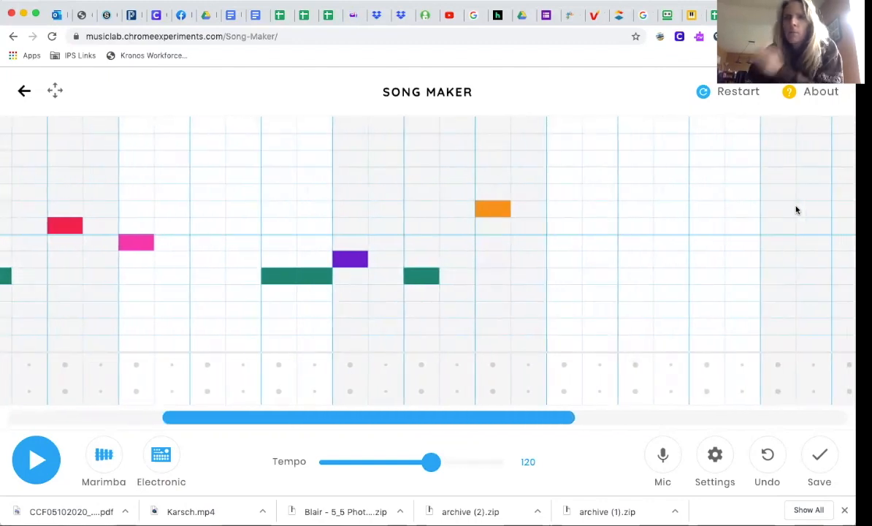
mouse_move(599, 215)
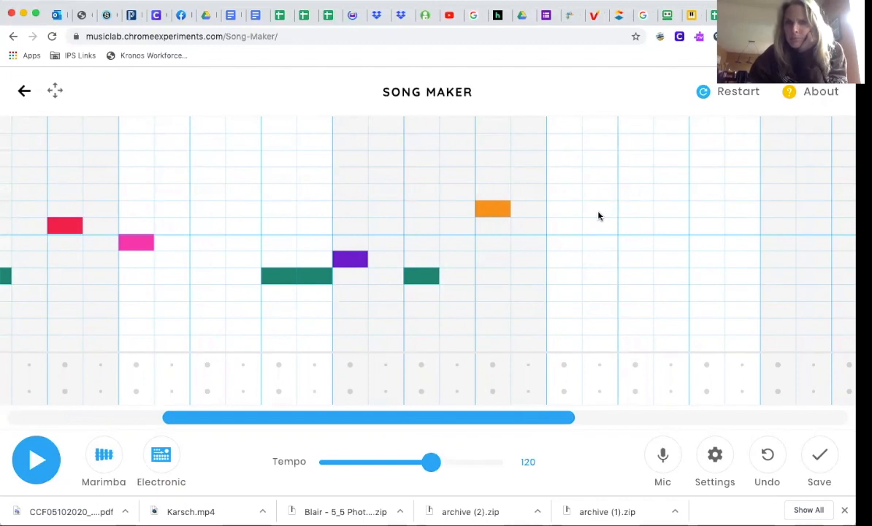
mouse_move(559, 219)
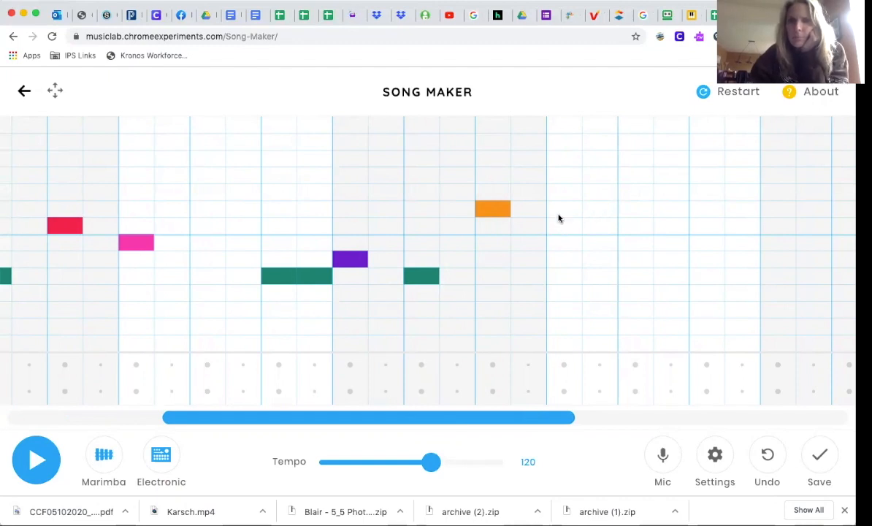
mouse_move(566, 224)
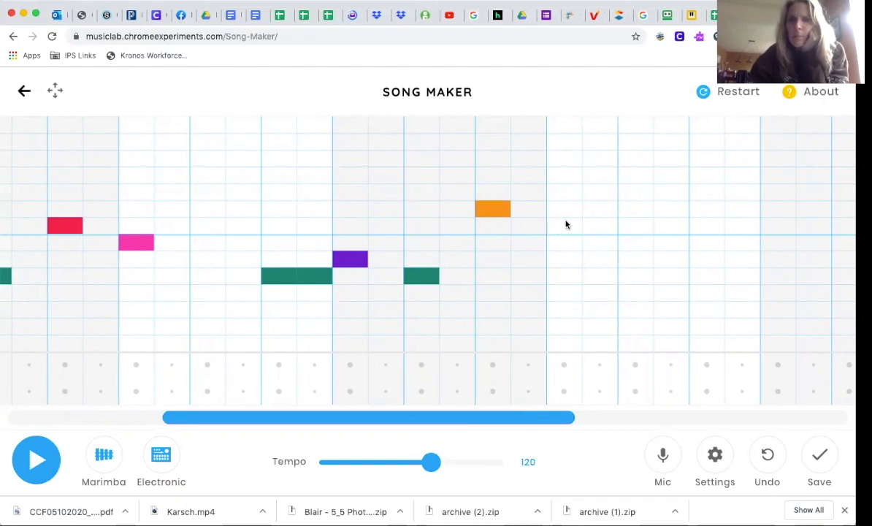
left_click(564, 225)
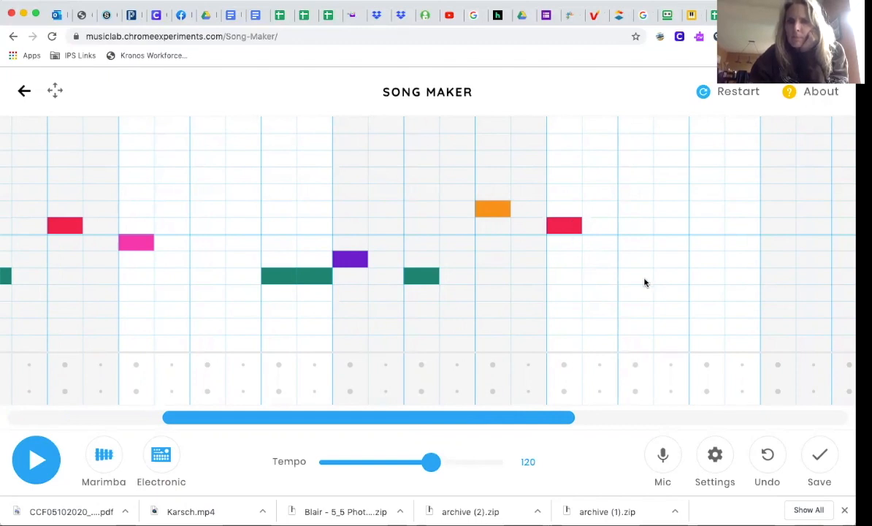
mouse_move(631, 233)
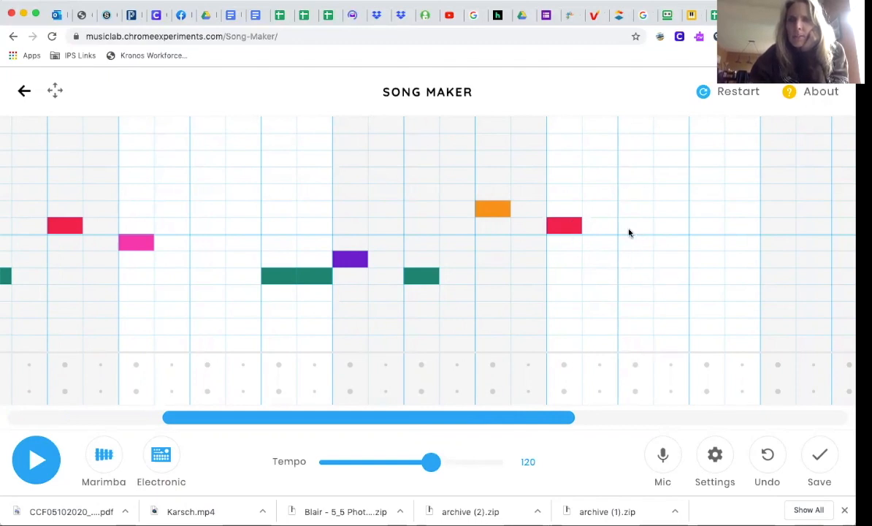
mouse_move(740, 265)
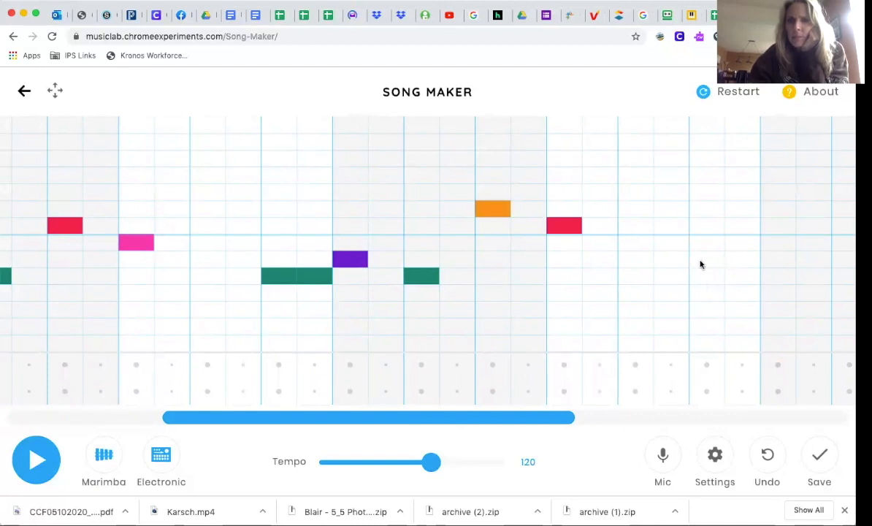
left_click(706, 260)
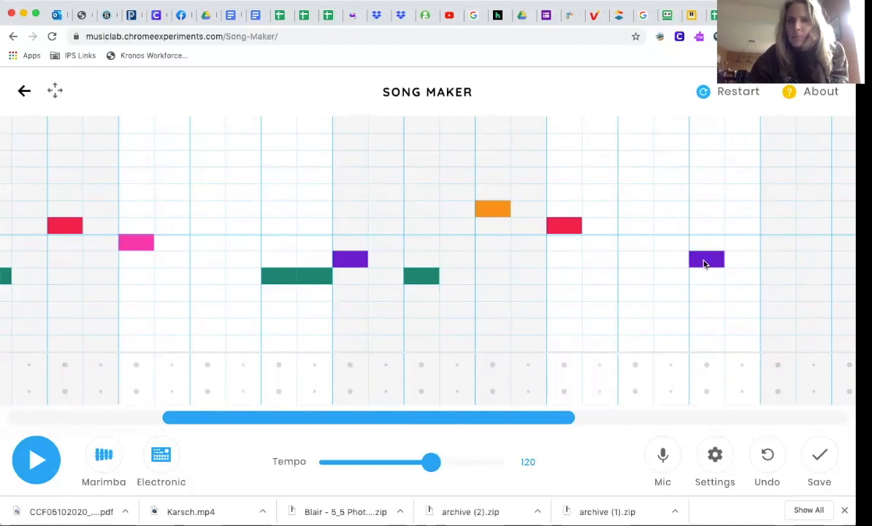
left_click(706, 276)
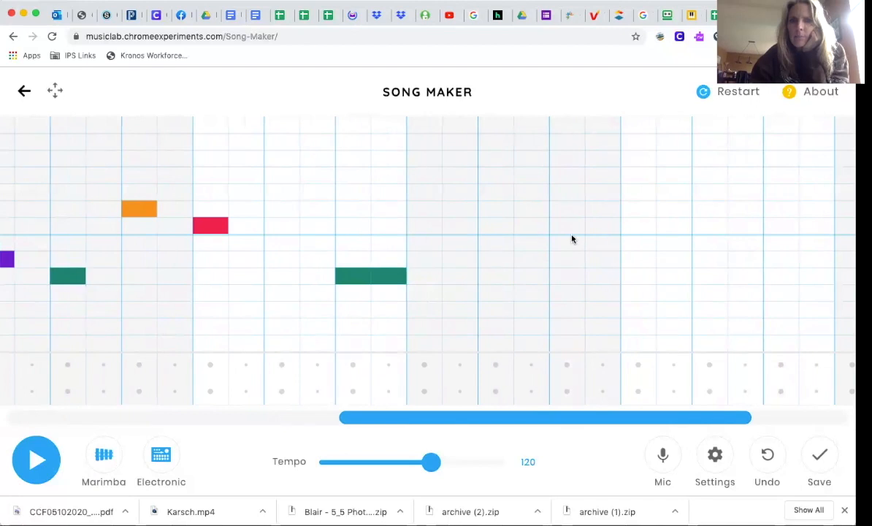
mouse_move(515, 222)
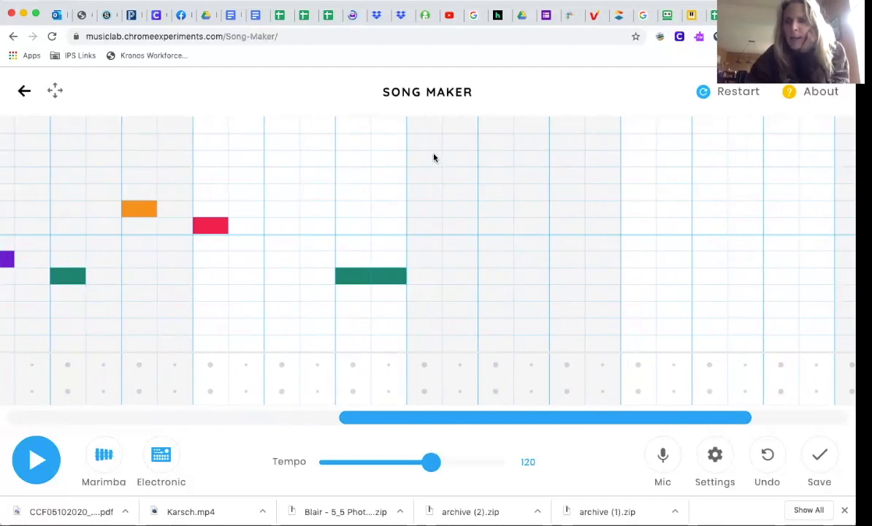
mouse_move(428, 159)
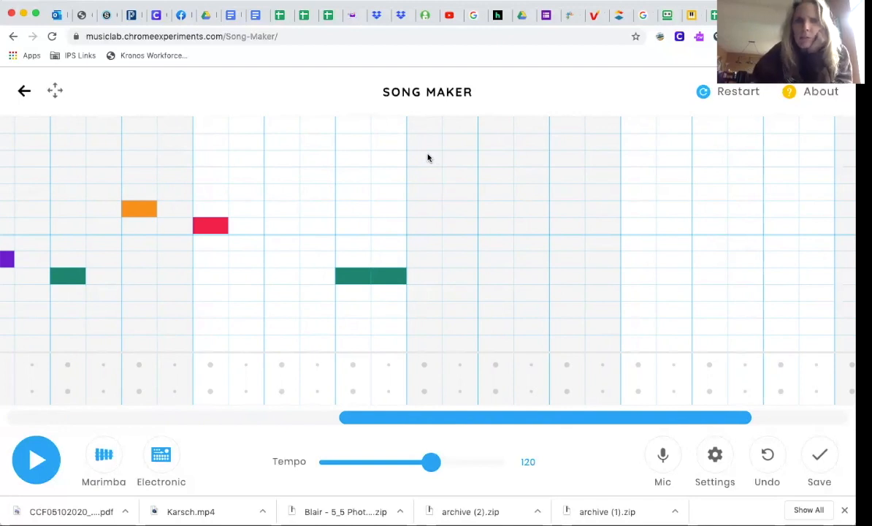
Step: Add the high green note followed by a descending yellow, red, pink, purple run
left_click(423, 158)
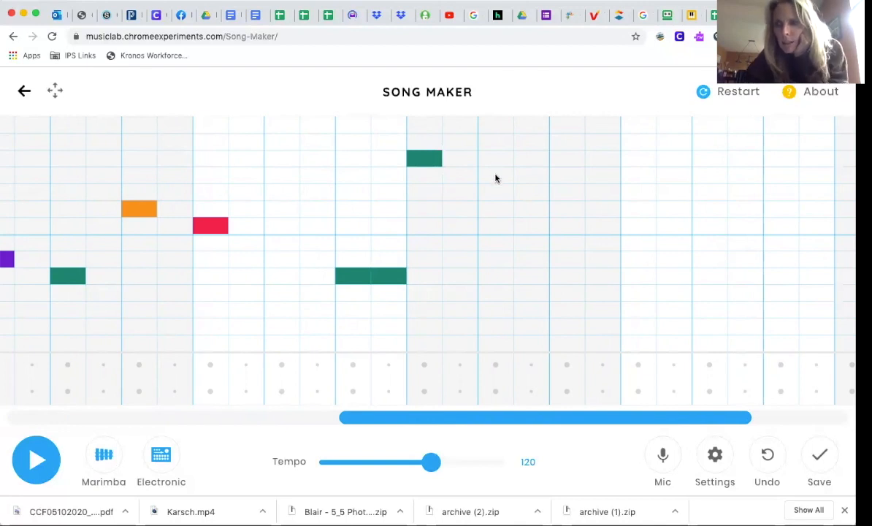
mouse_move(497, 192)
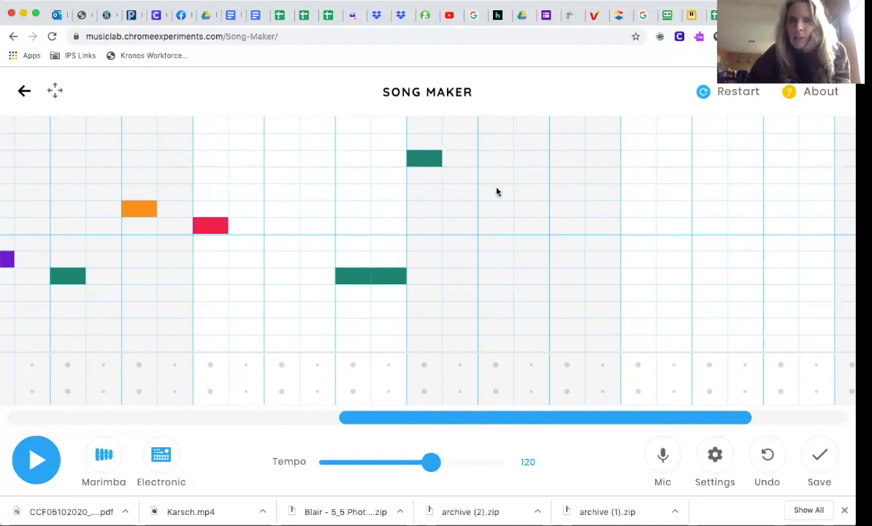
left_click(497, 192)
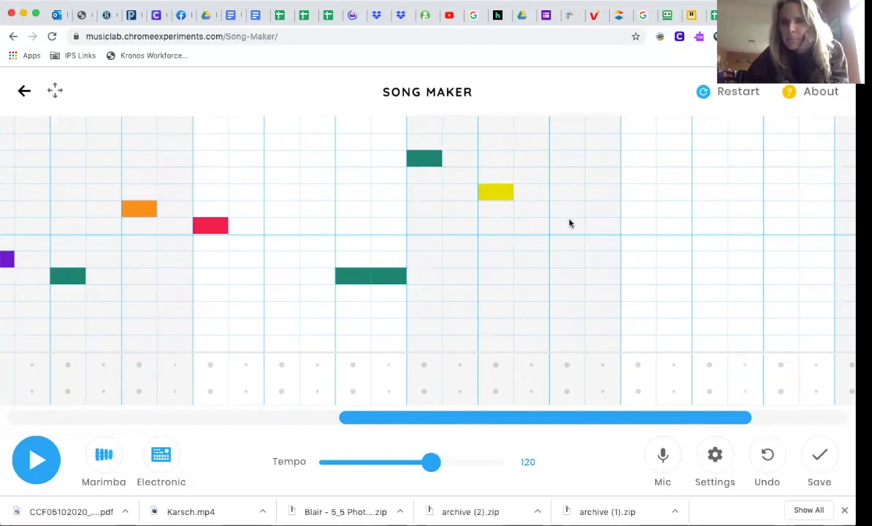
left_click(566, 225)
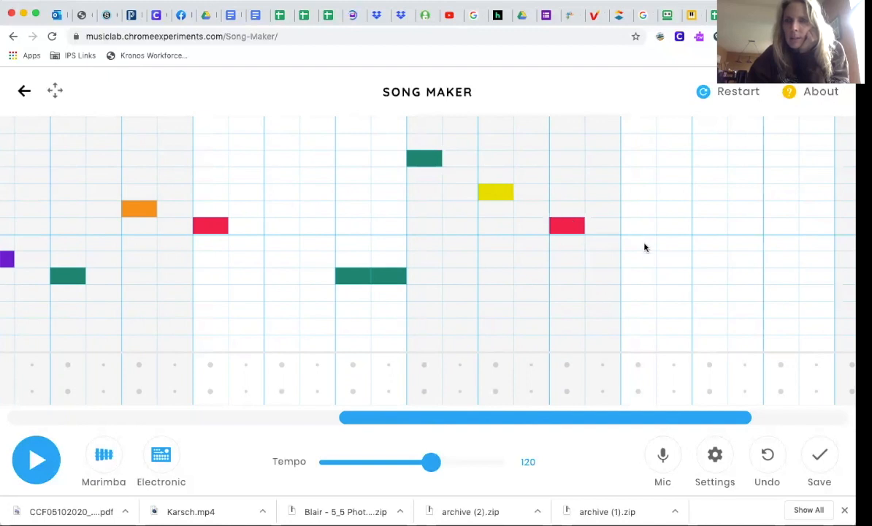
left_click(637, 242)
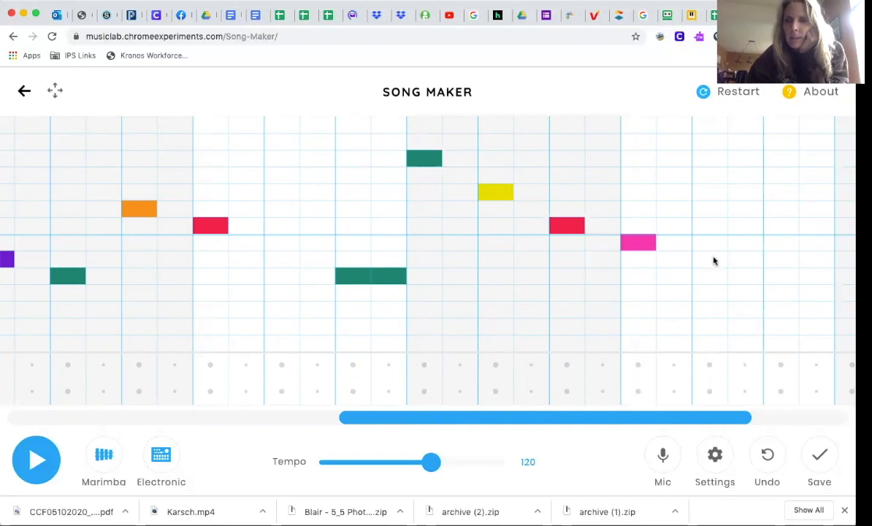
left_click(709, 260)
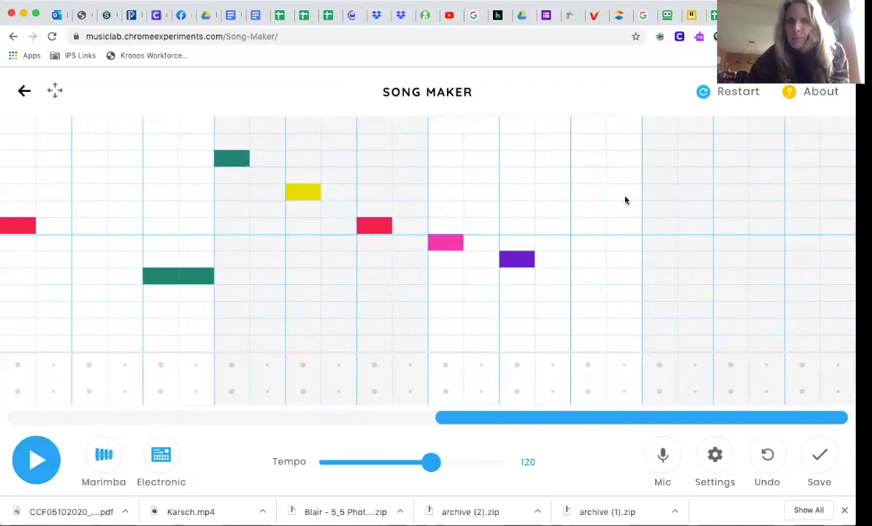
mouse_move(619, 174)
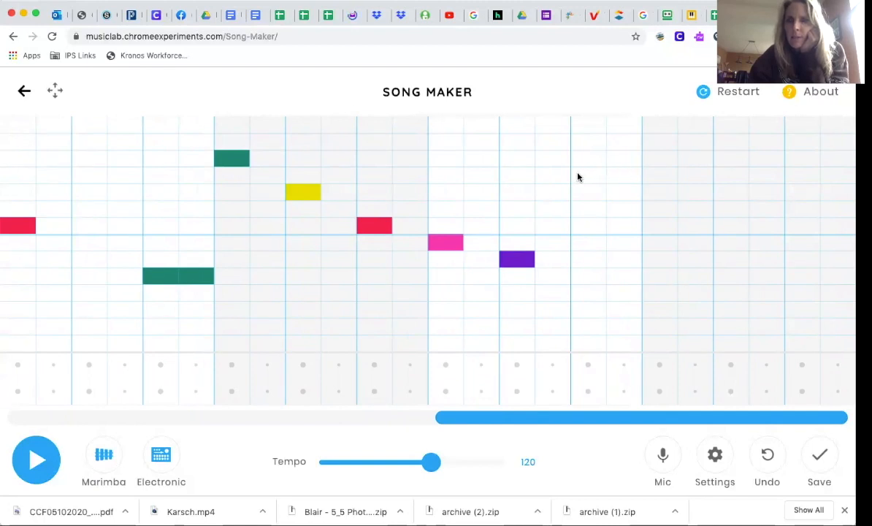
Step: Place the final phrase: held light-green, yellow and red notes, then the closing orange note
left_click(588, 175)
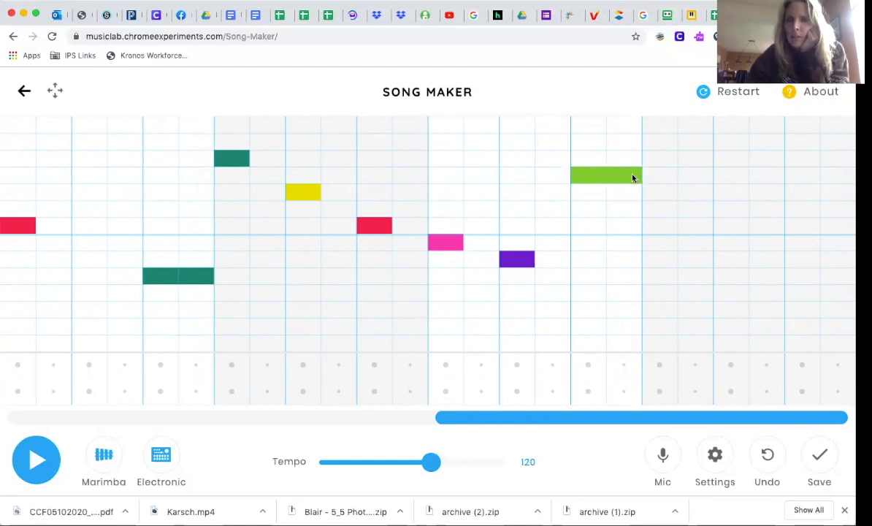
mouse_move(664, 192)
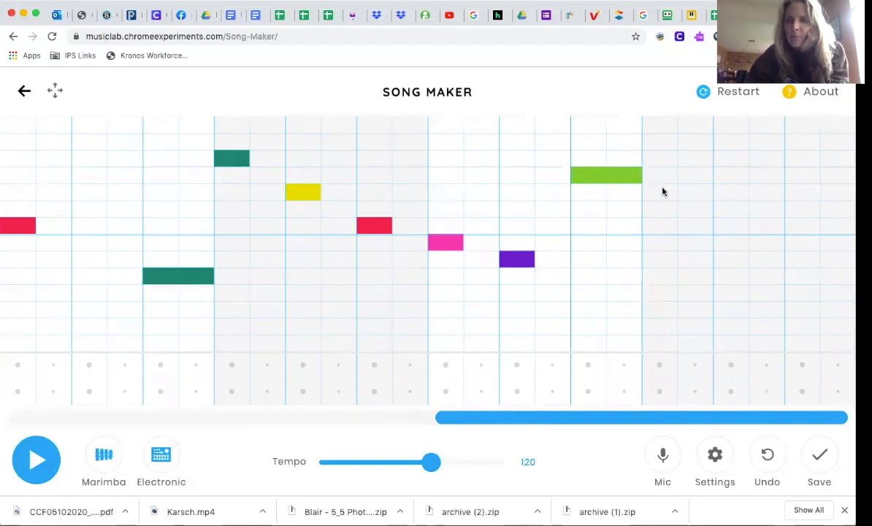
left_click(660, 191)
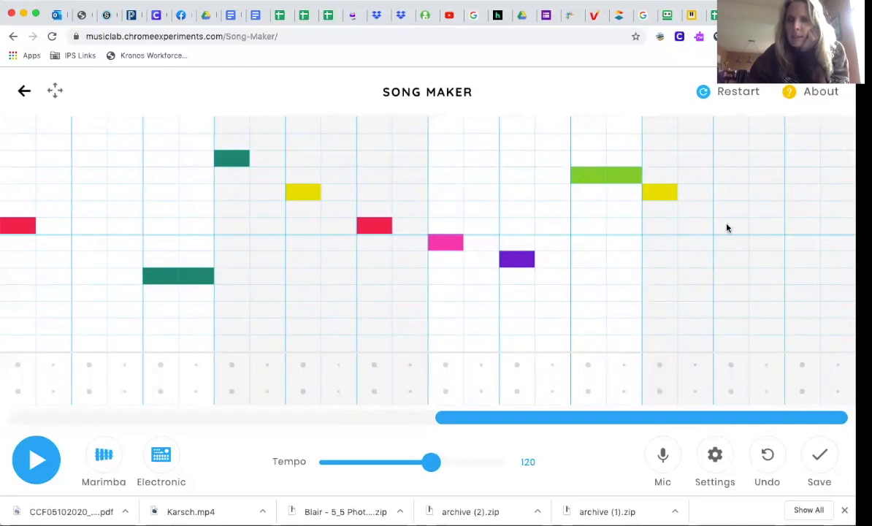
left_click(730, 225)
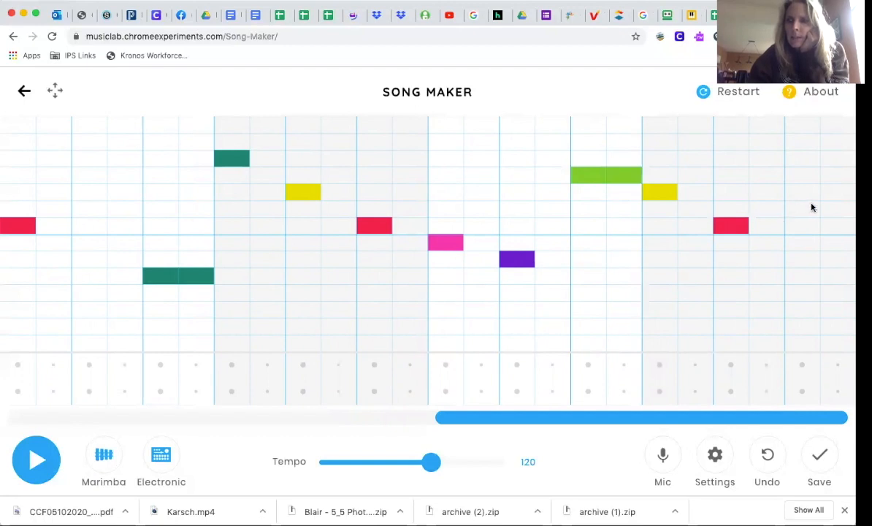
left_click(802, 208)
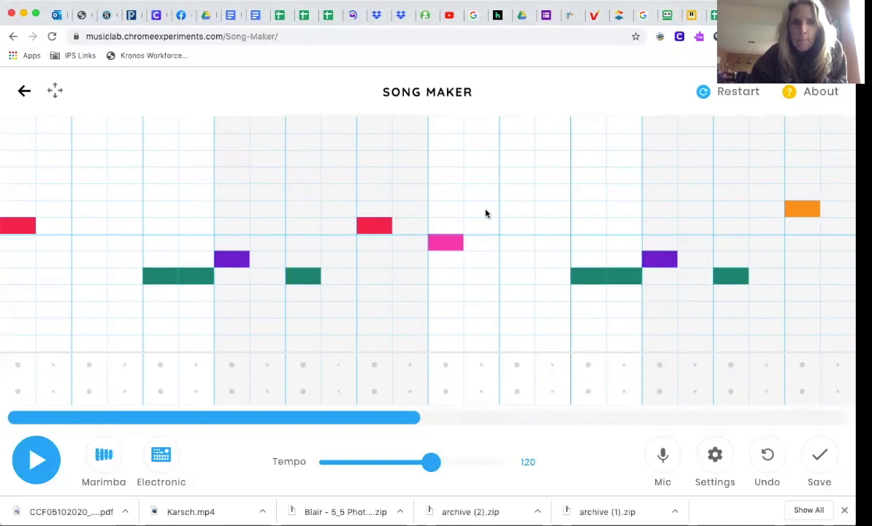
mouse_move(18, 373)
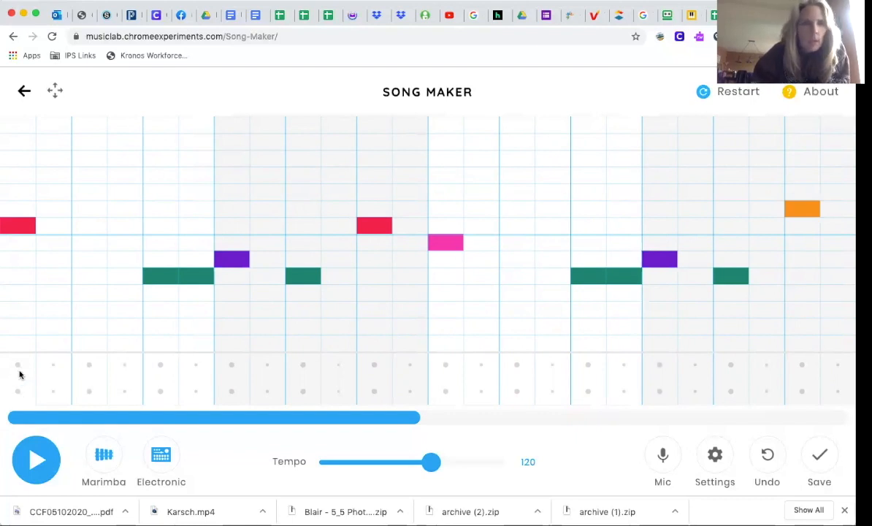
Step: Add bass drum and snare hits across the first four bars of the percussion rows
left_click(17, 365)
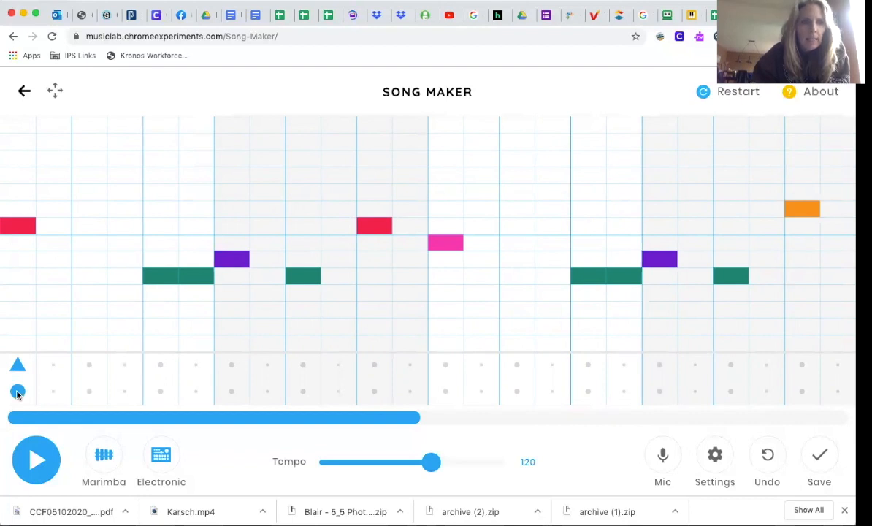
mouse_move(135, 384)
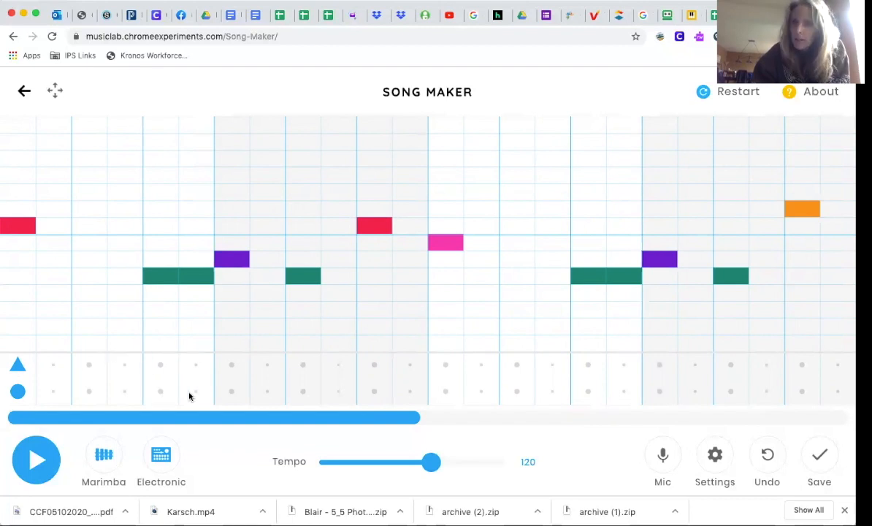
mouse_move(237, 385)
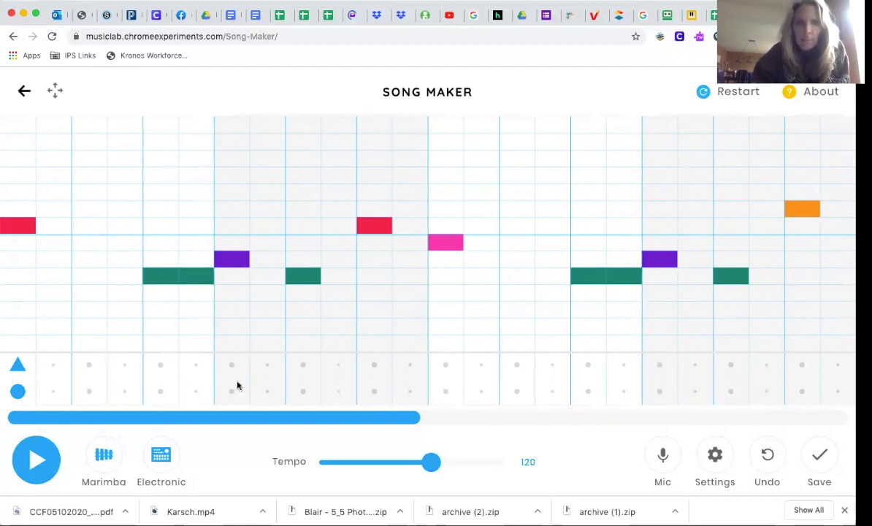
mouse_move(231, 396)
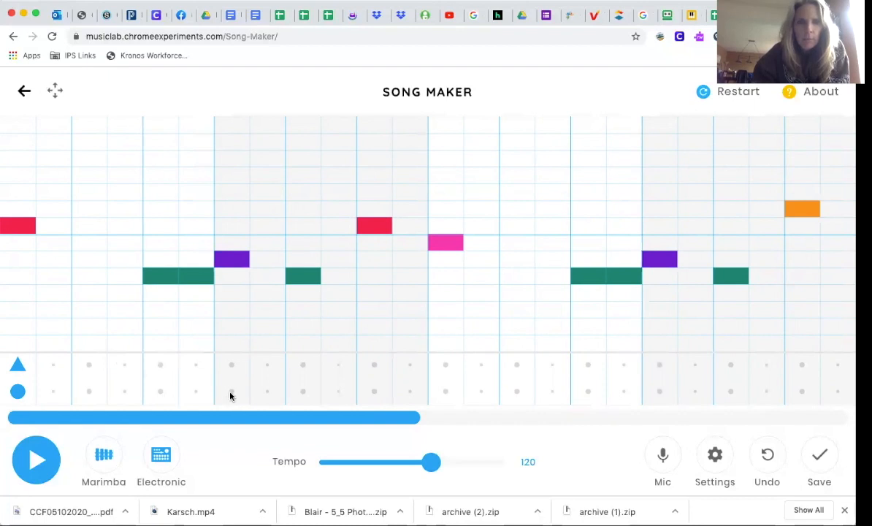
left_click(232, 391)
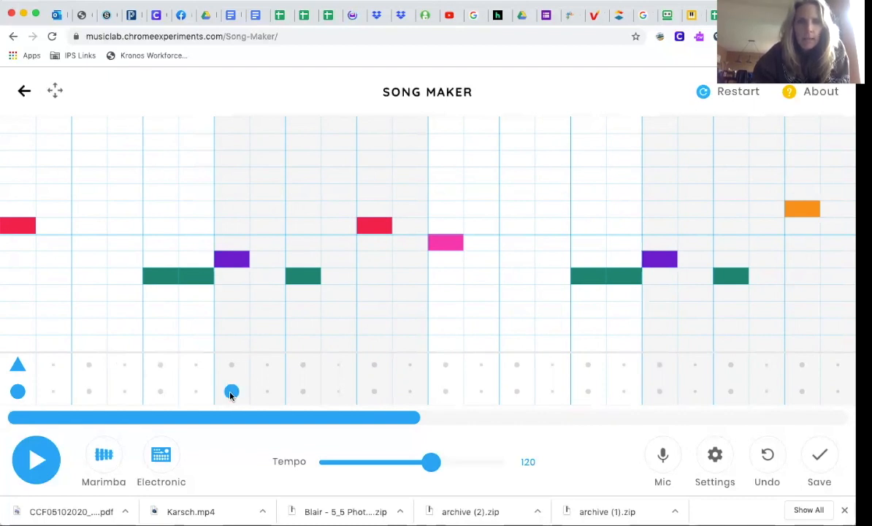
left_click(303, 363)
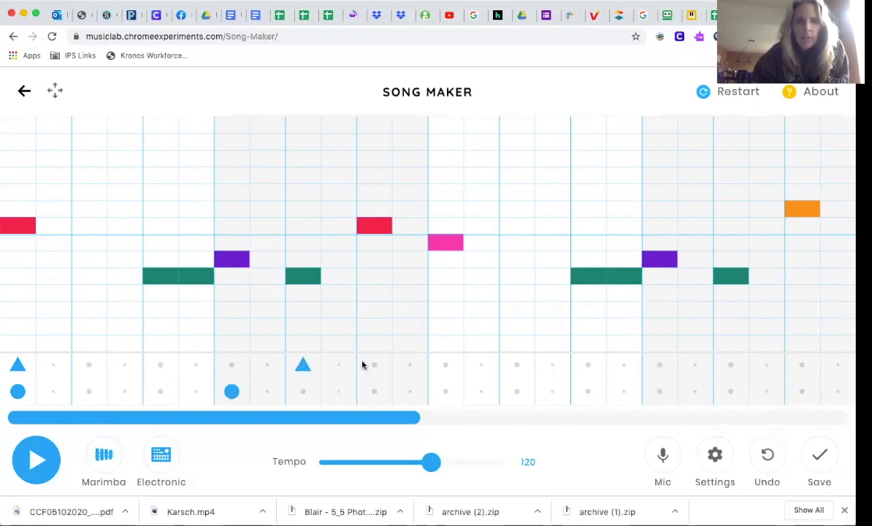
left_click(374, 364)
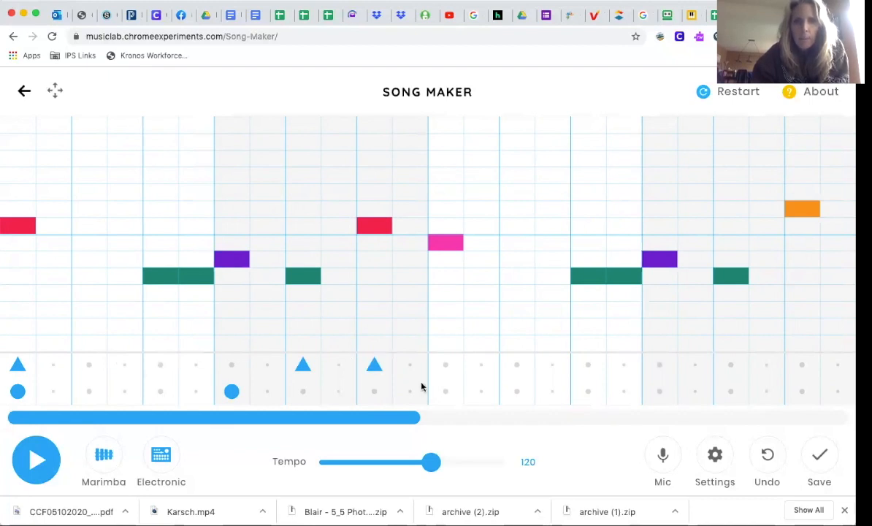
left_click(445, 391)
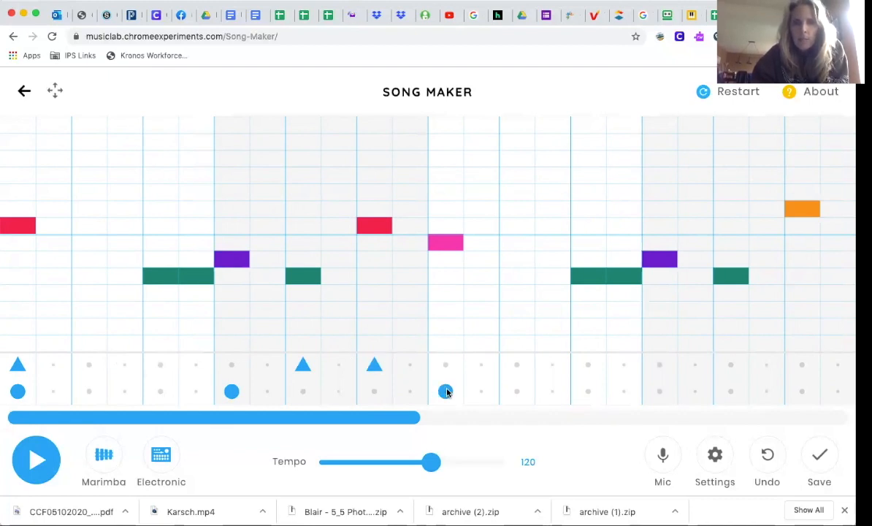
left_click(516, 364)
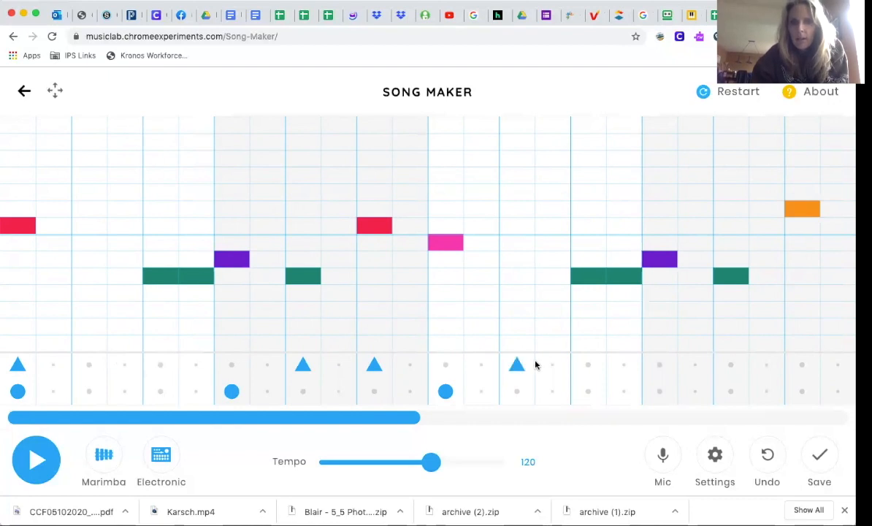
left_click(588, 364)
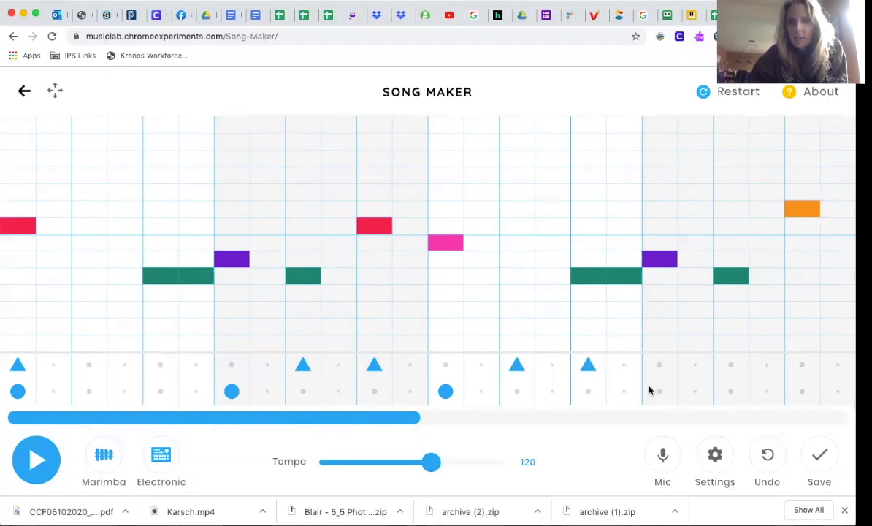
left_click(659, 392)
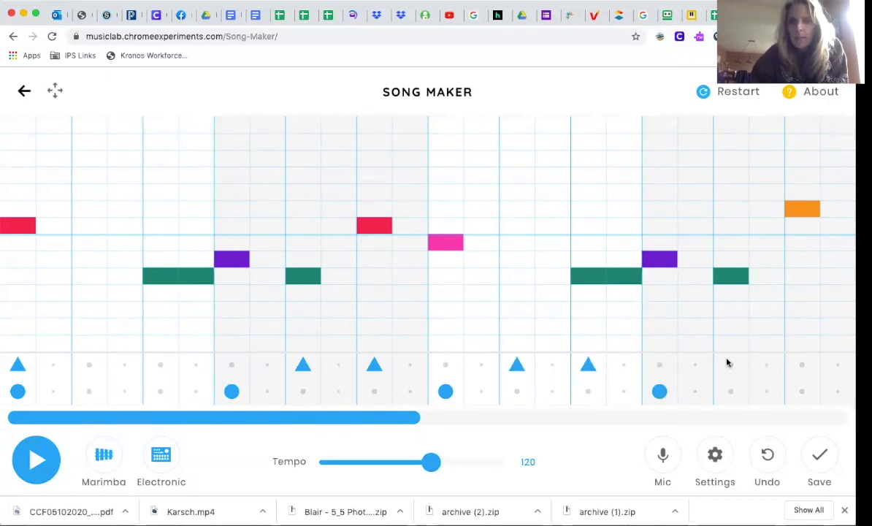
left_click(730, 364)
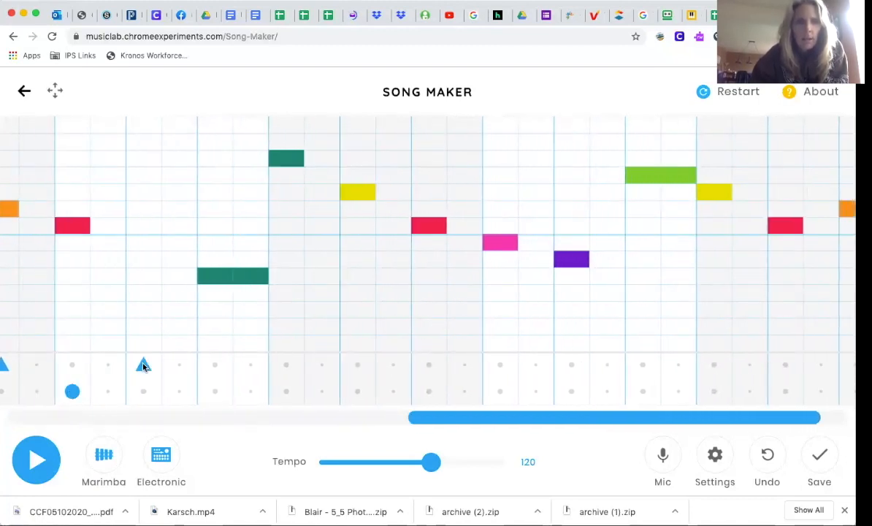
Step: Extend the snare and bass hits into the later bars, moving one misplaced snare
left_click(215, 364)
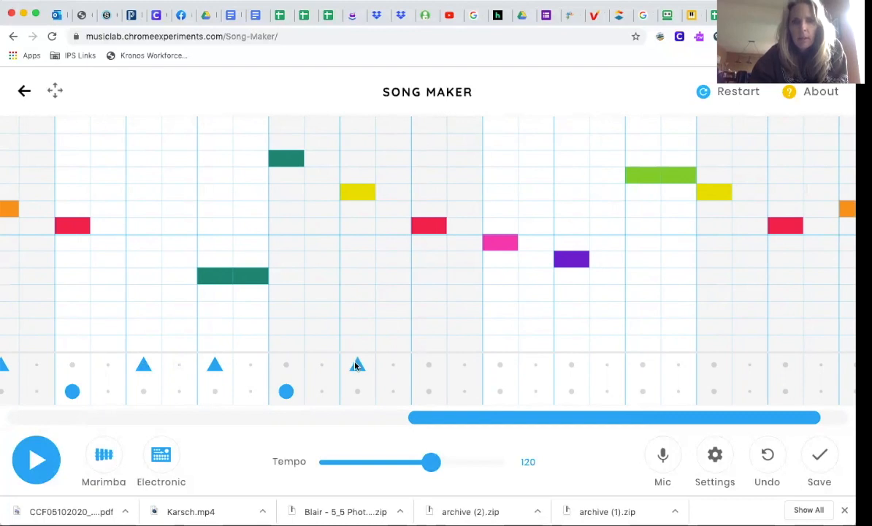
left_click(429, 364)
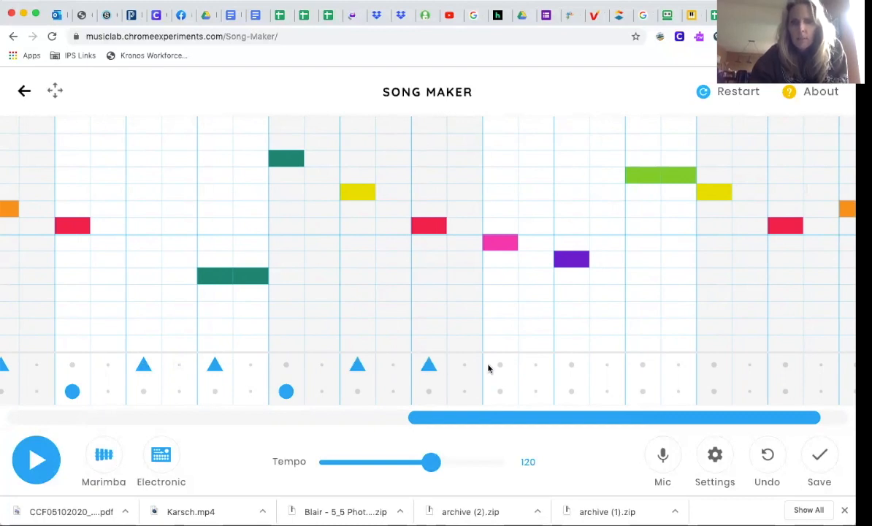
left_click(499, 392)
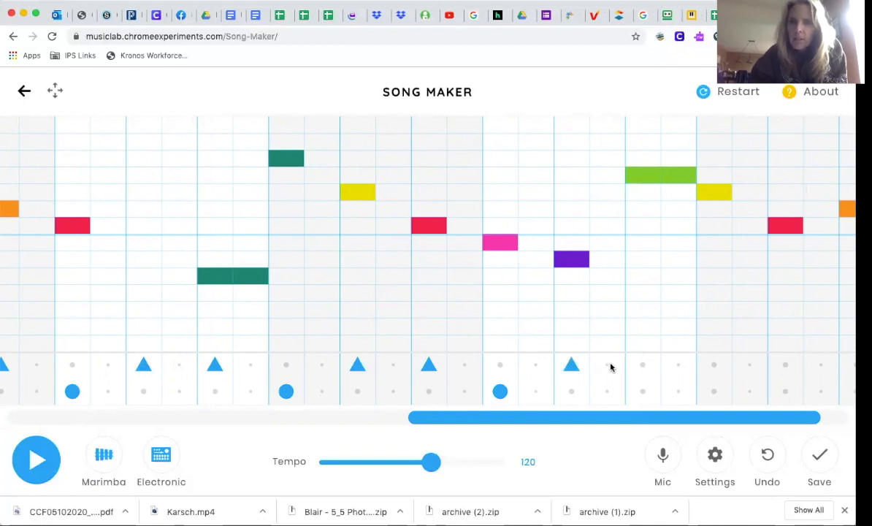
left_click(606, 363)
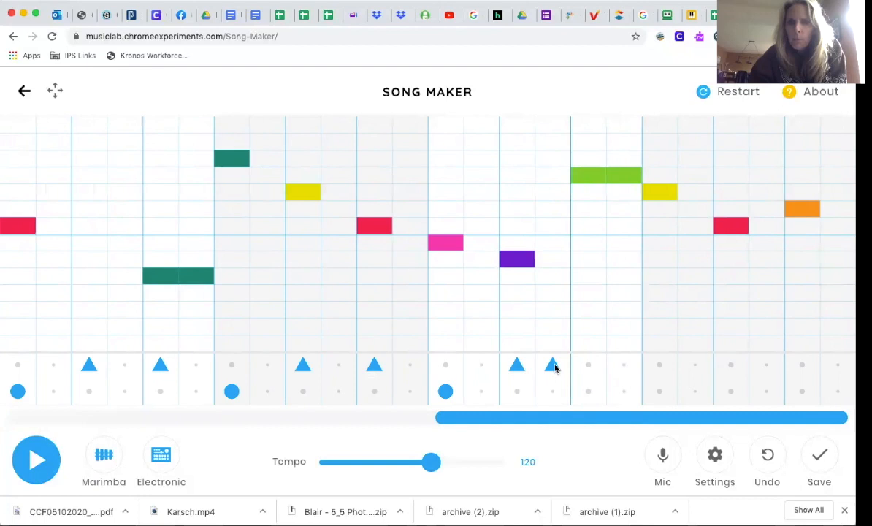
left_click(553, 364)
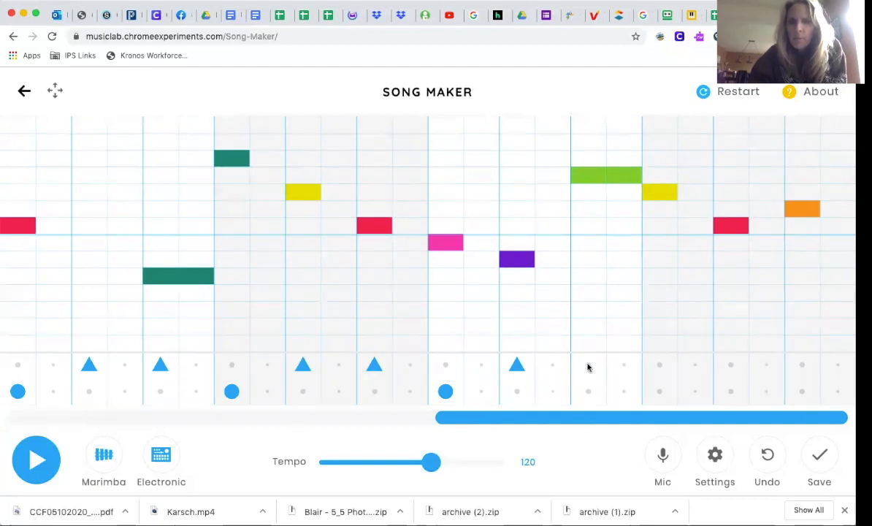
left_click(588, 365)
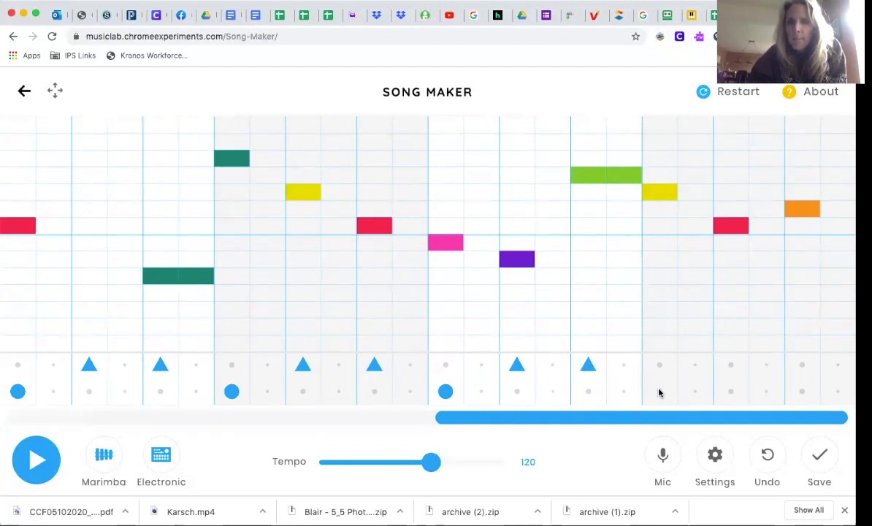
left_click(659, 392)
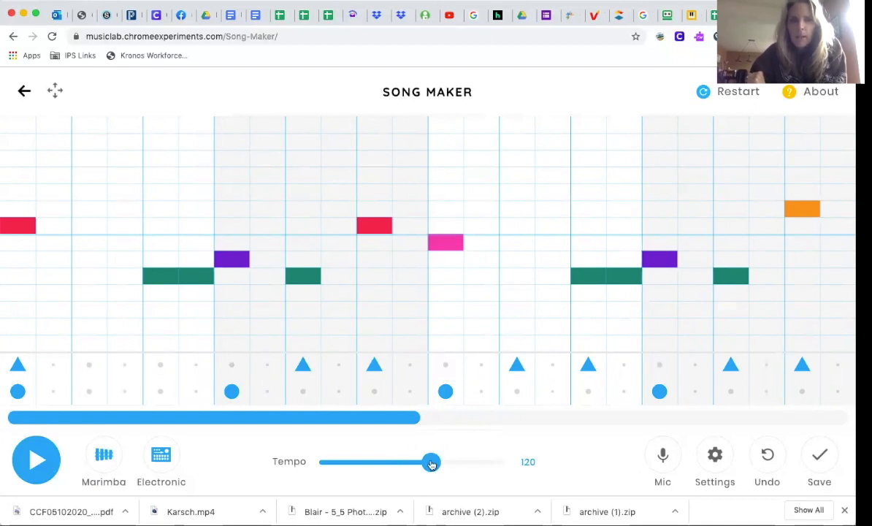
Step: Lower the song tempo from 120 to 100 with the Tempo slider
left_click_drag(431, 462, 418, 462)
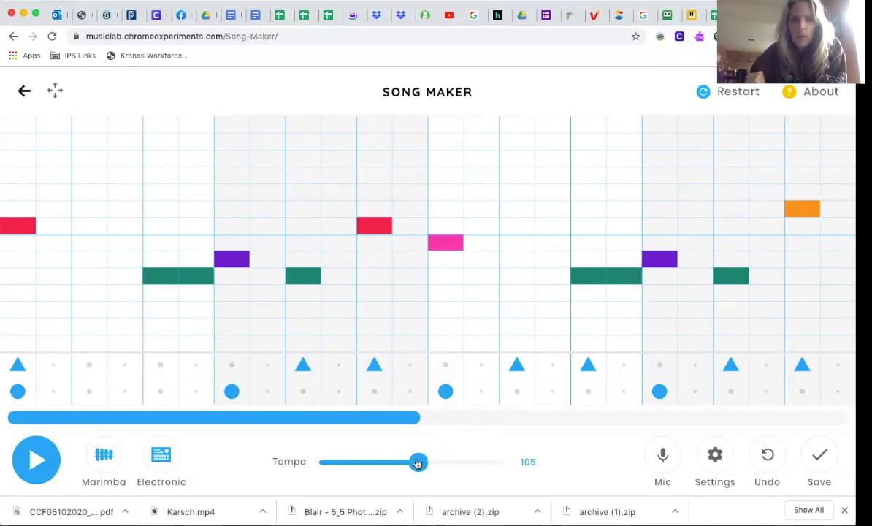
left_click_drag(418, 462, 415, 461)
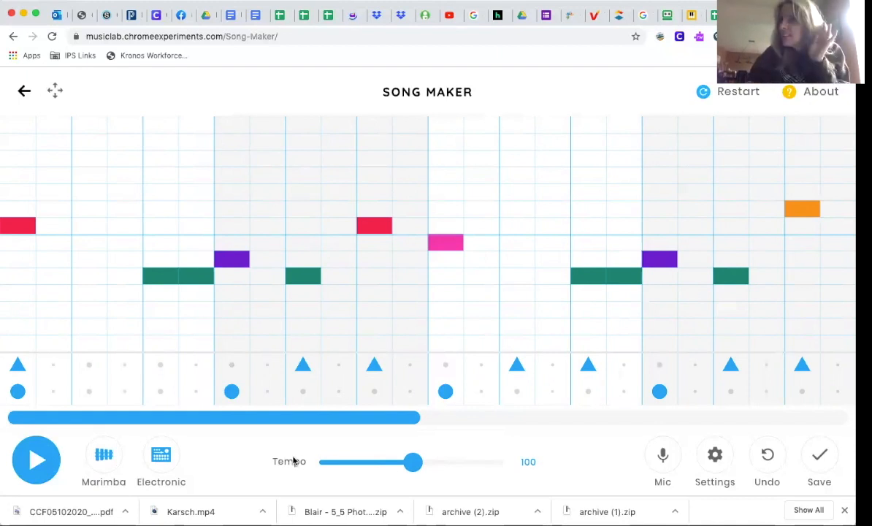
Step: Play the Happy Birthday song with its drum rhythm at tempo 100, then stop it
left_click(36, 460)
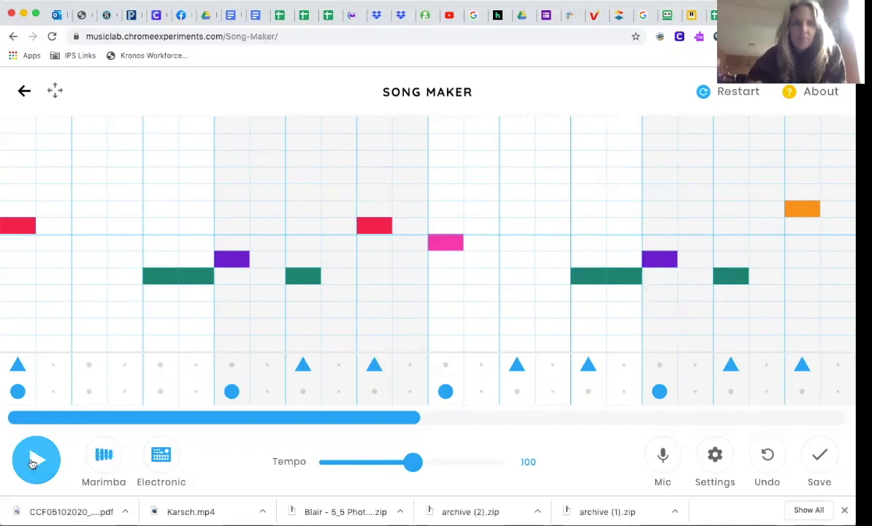
left_click(36, 459)
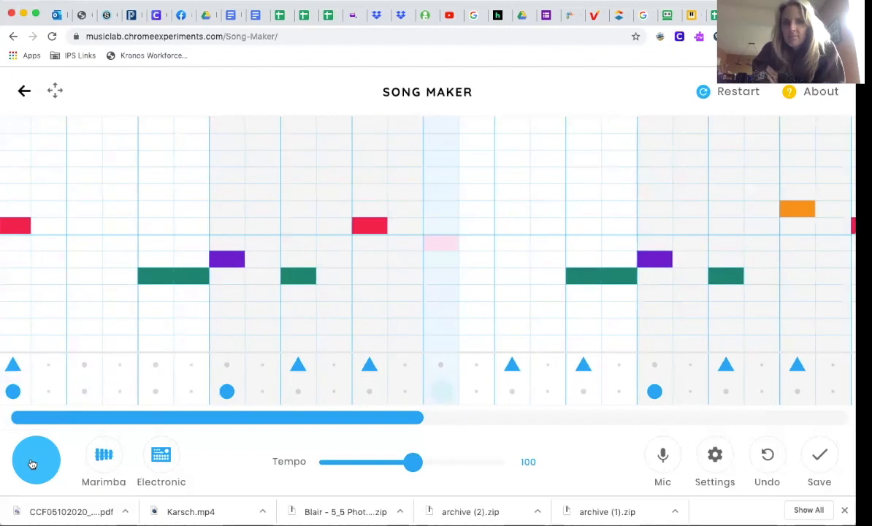
left_click(35, 460)
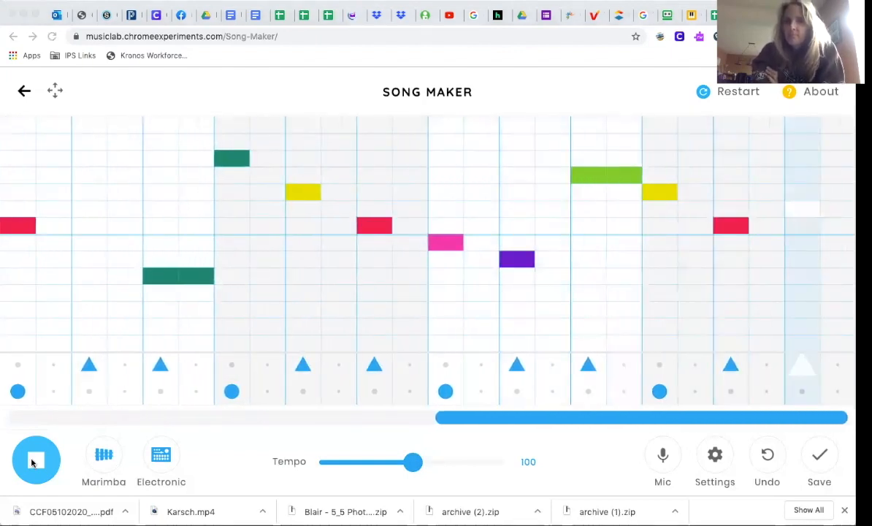
left_click(36, 460)
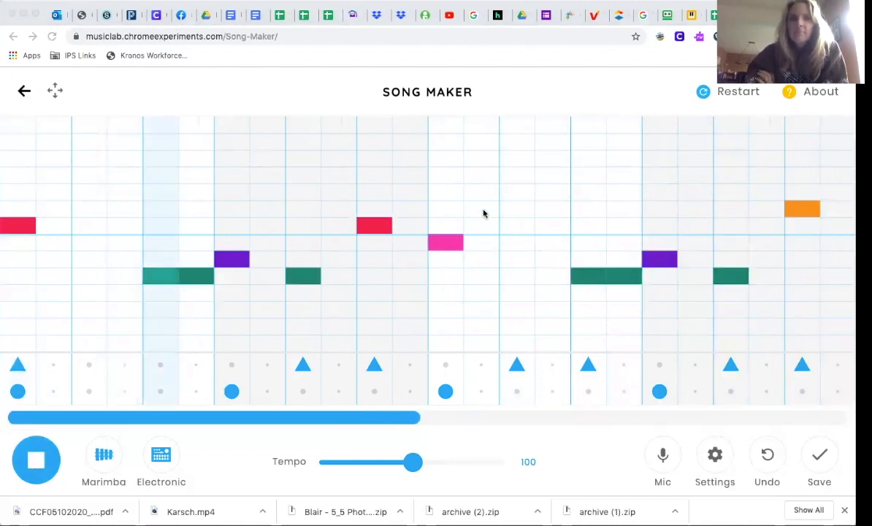
left_click(36, 460)
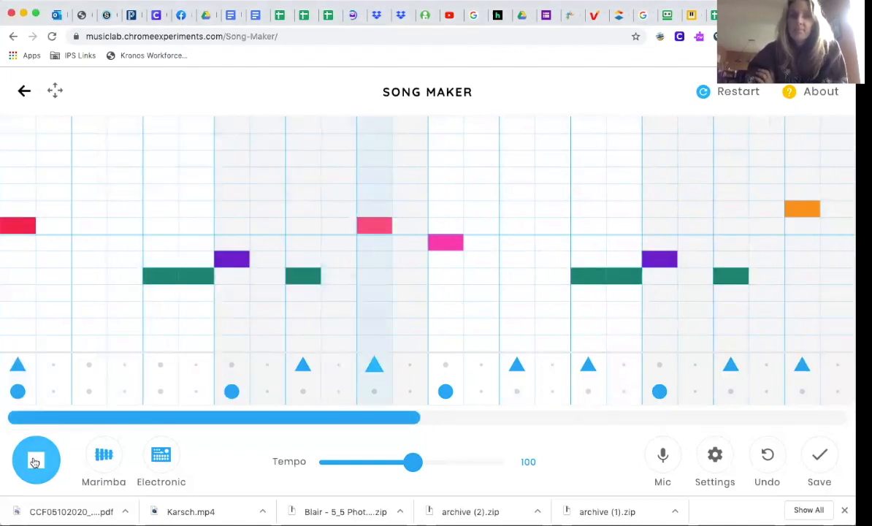
left_click(36, 460)
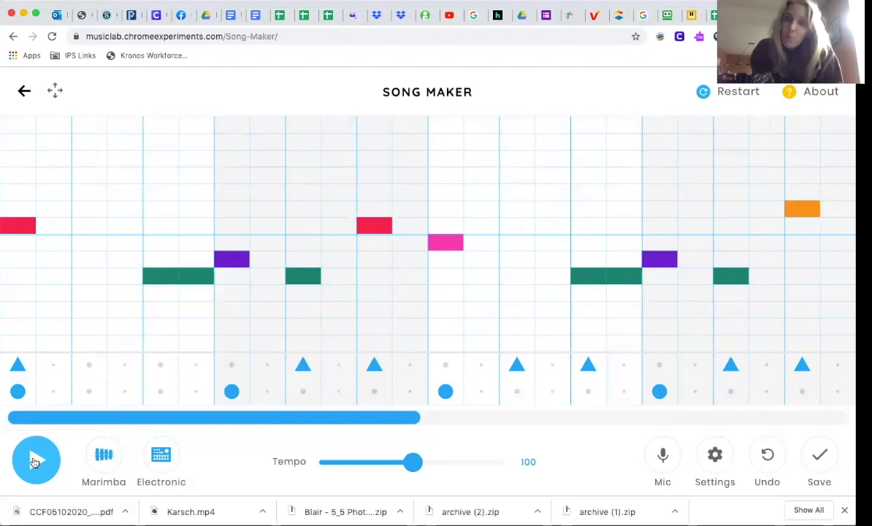